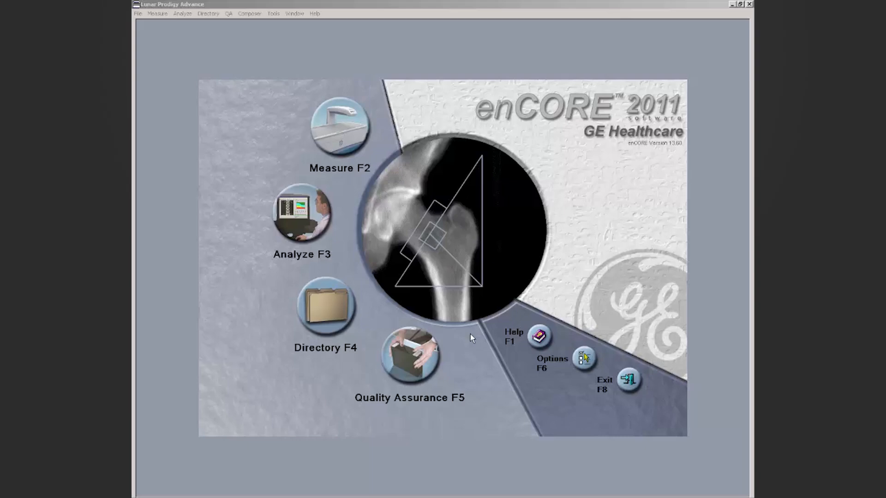
mouse_move(410, 356)
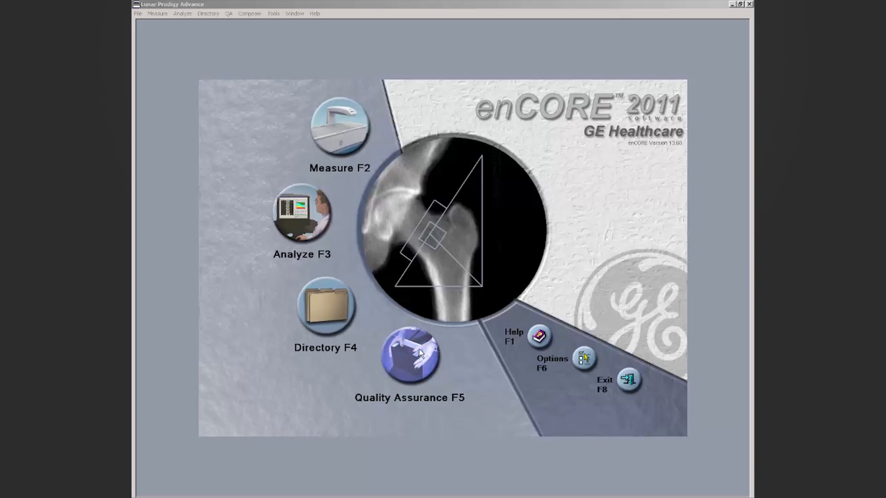
- Review the QA history, switching trend style to table columns and back to trend chambers
click(410, 356)
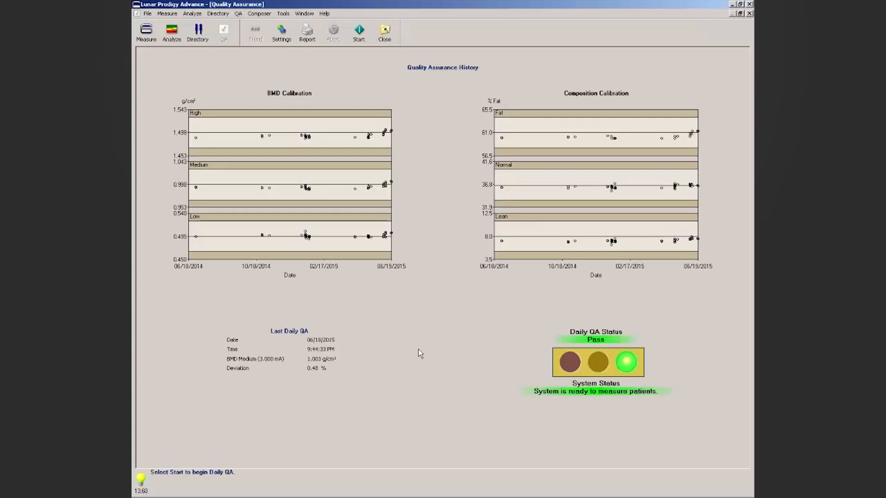
mouse_move(394, 128)
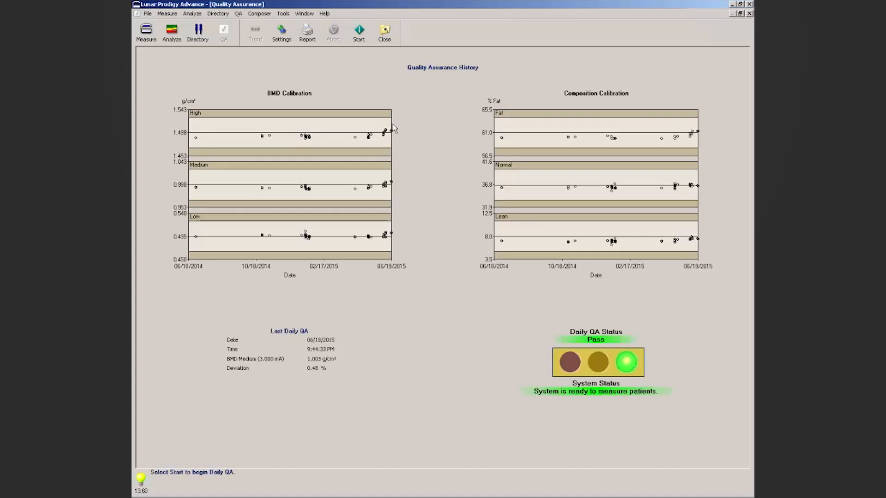
mouse_move(321, 124)
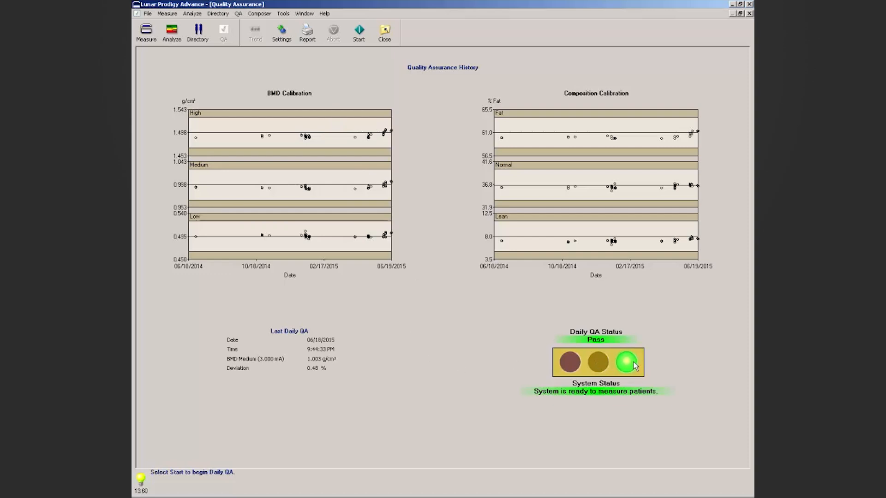
mouse_move(281, 32)
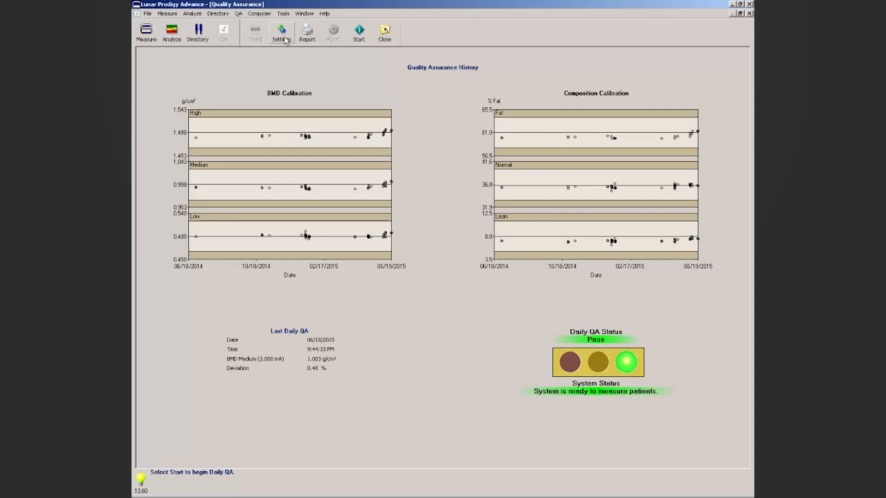
click(281, 32)
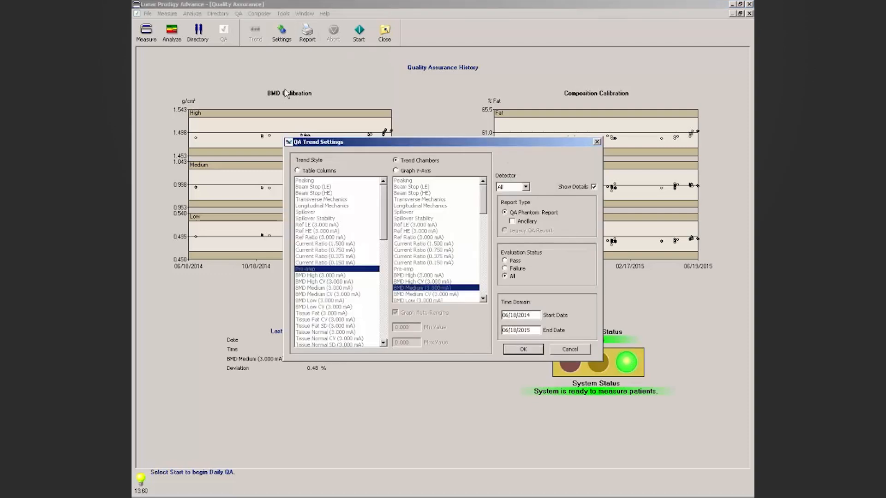
click(298, 170)
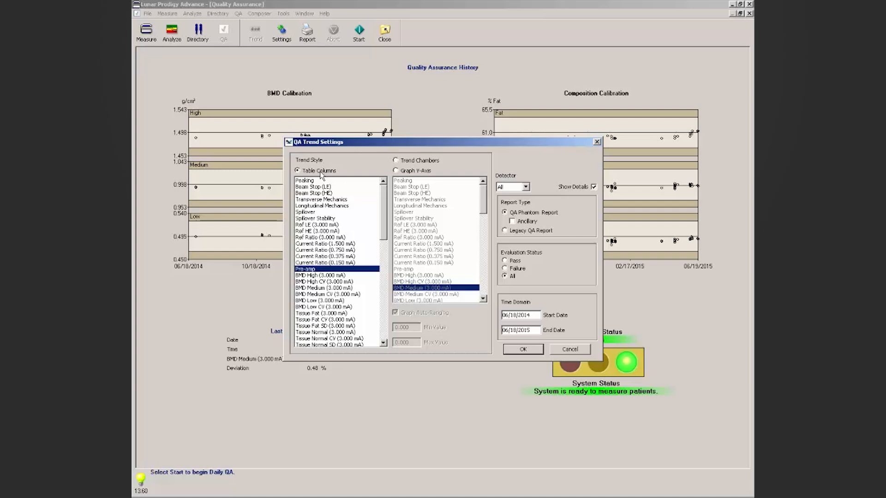
click(395, 160)
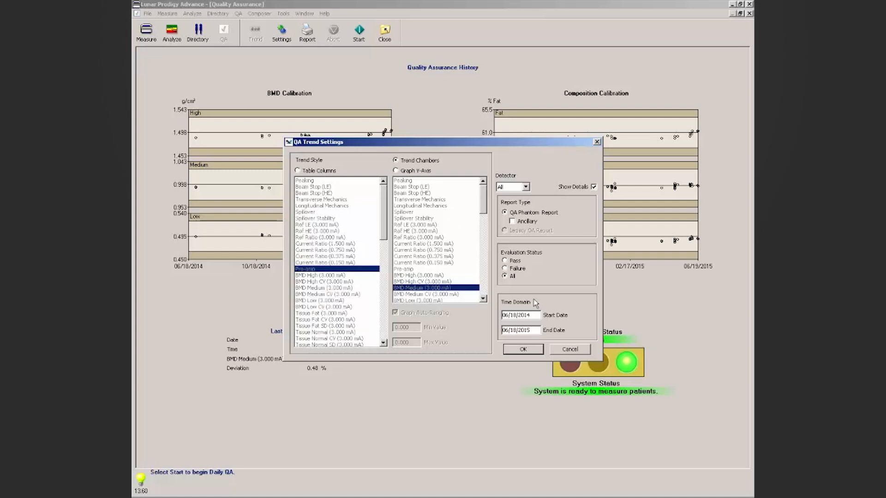
click(522, 349)
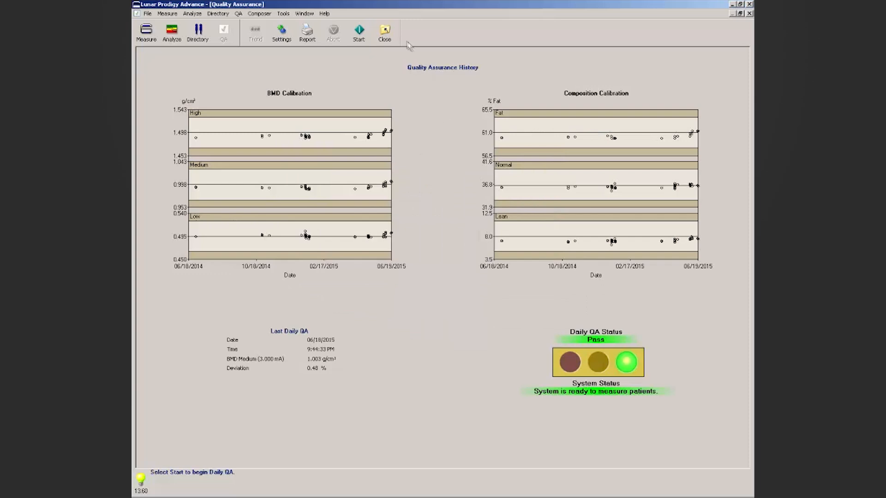
click(385, 33)
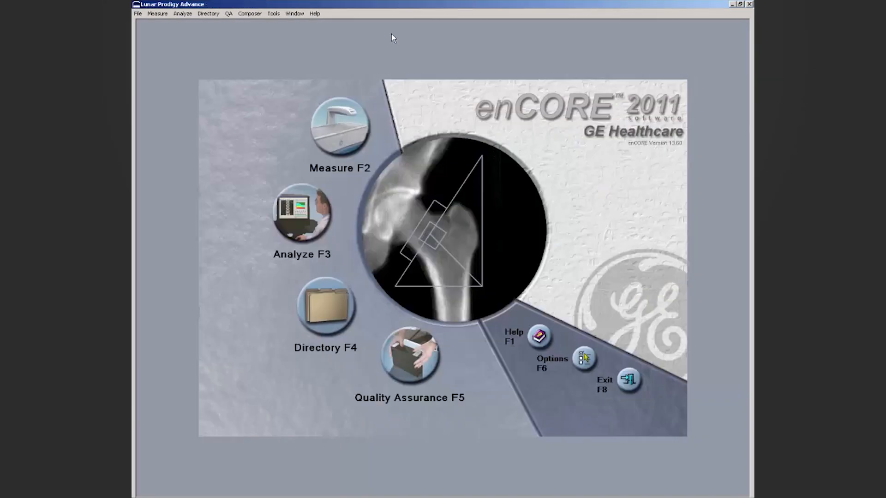
mouse_move(363, 254)
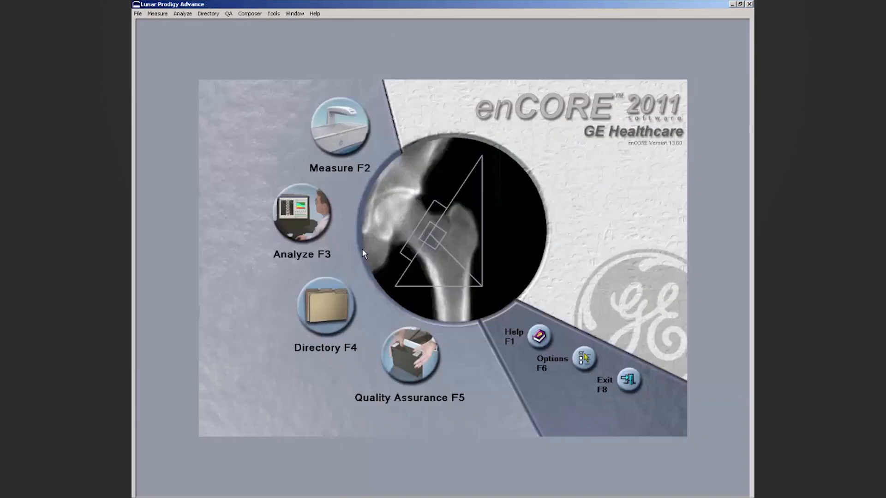
- Open the error log for session 52 and read error 9.3's description
click(273, 13)
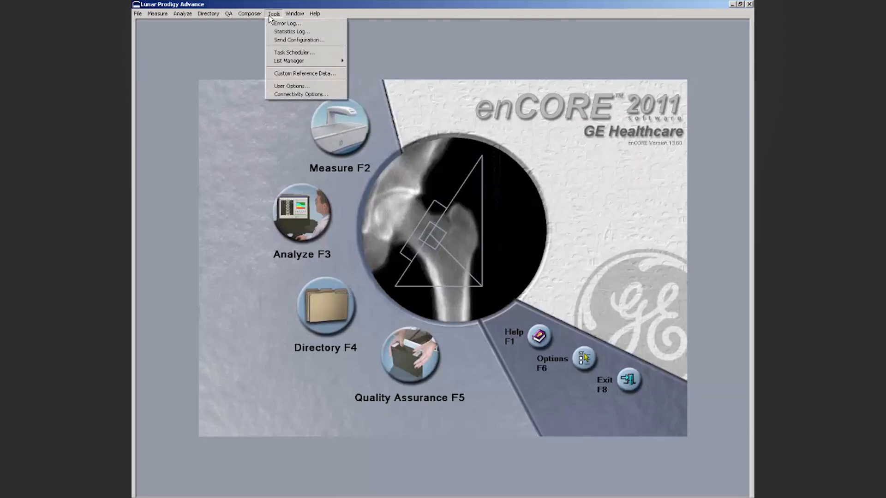
click(288, 23)
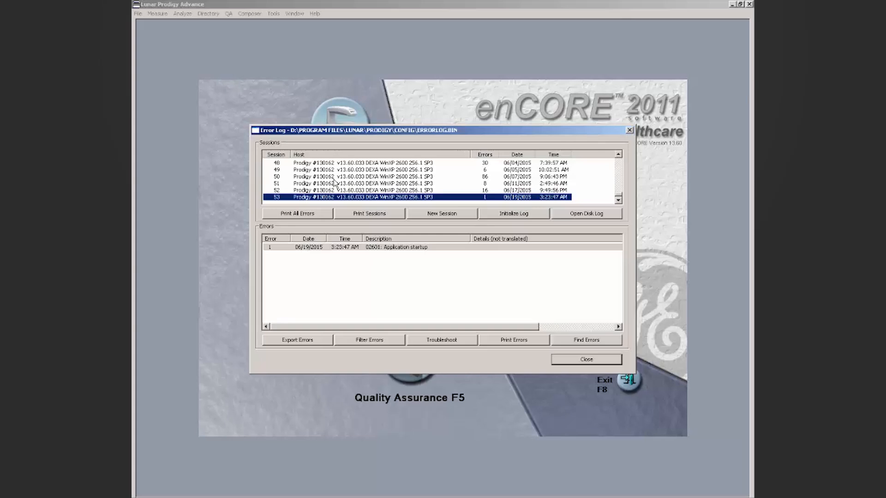
mouse_move(333, 201)
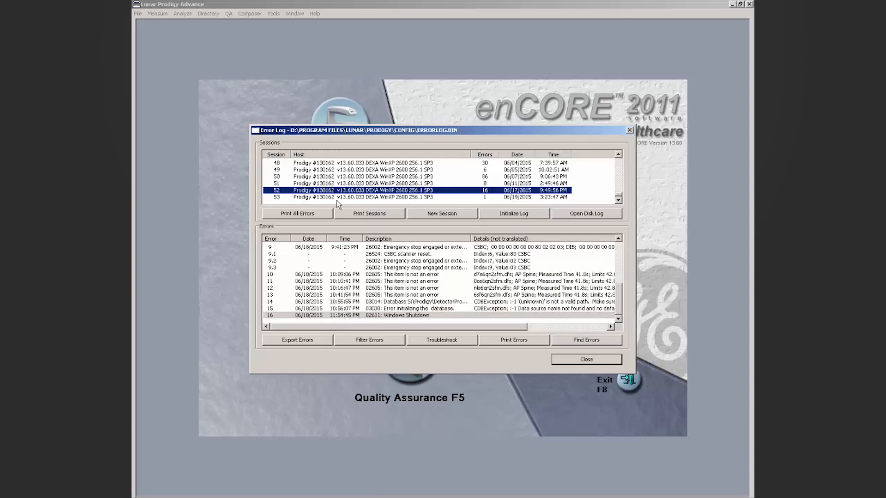
mouse_move(412, 276)
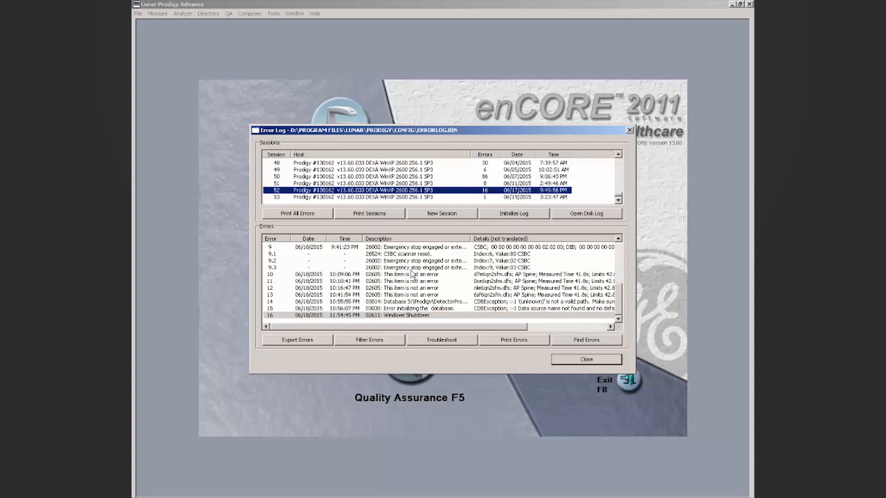
click(401, 267)
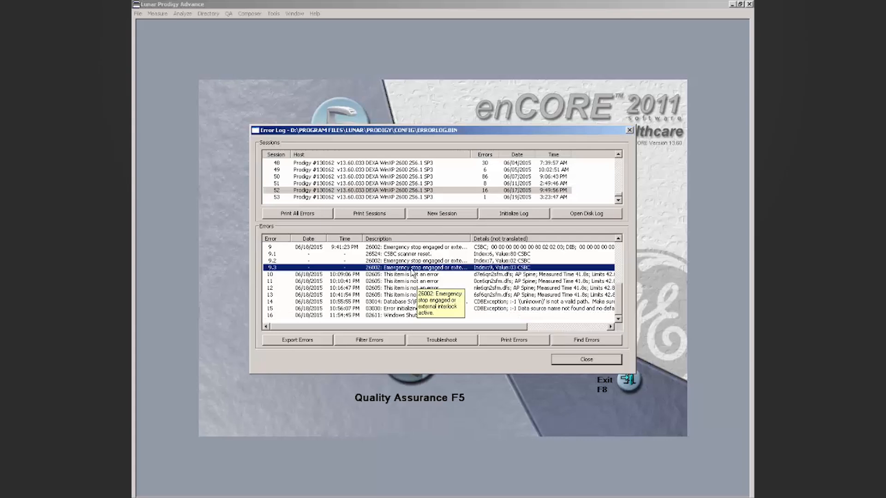
mouse_move(440, 346)
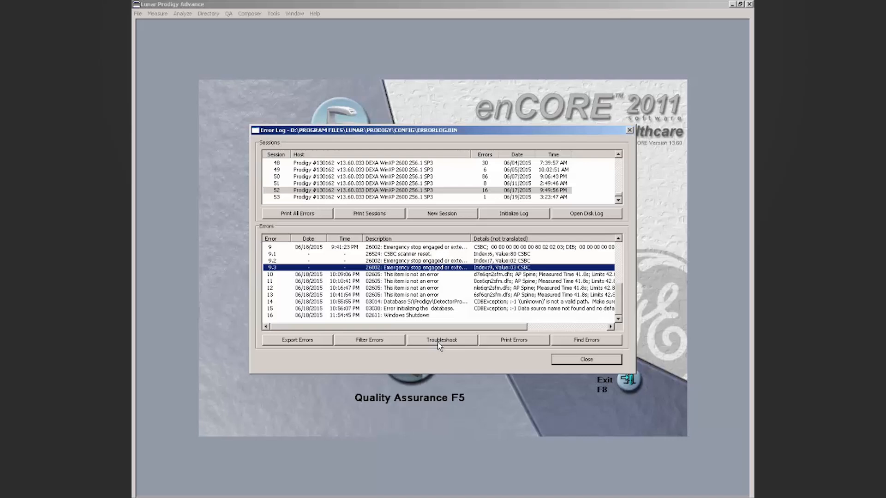
mouse_move(342, 345)
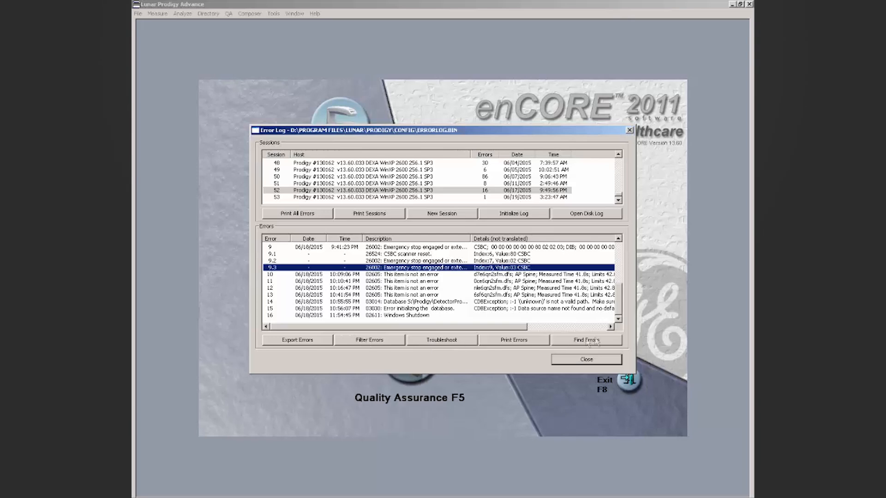
mouse_move(602, 349)
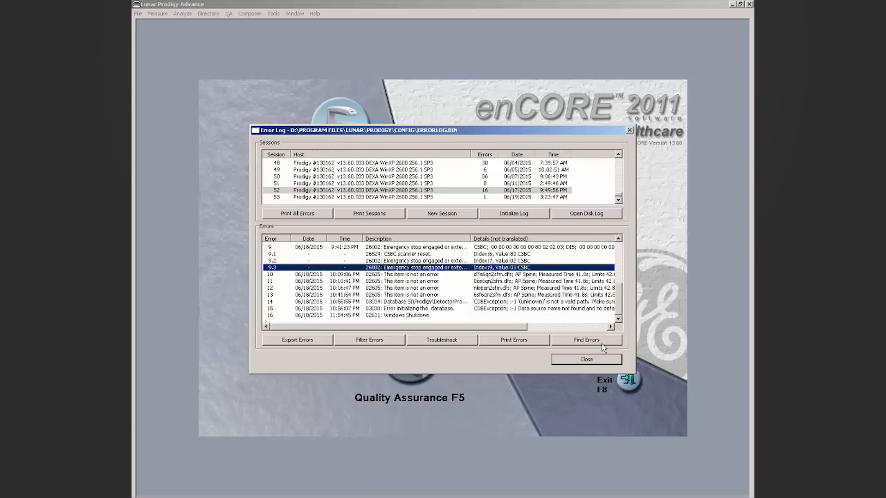
mouse_move(601, 349)
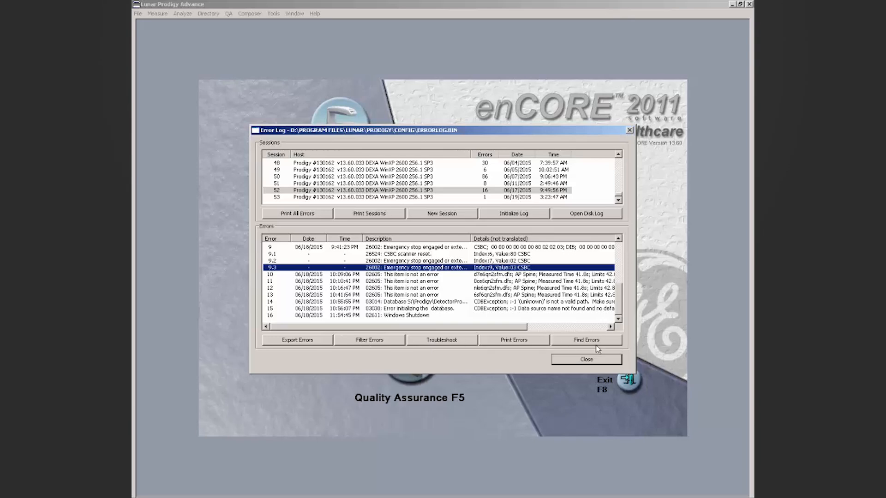
- Close the Error Log dialog to return to the start screen
click(586, 360)
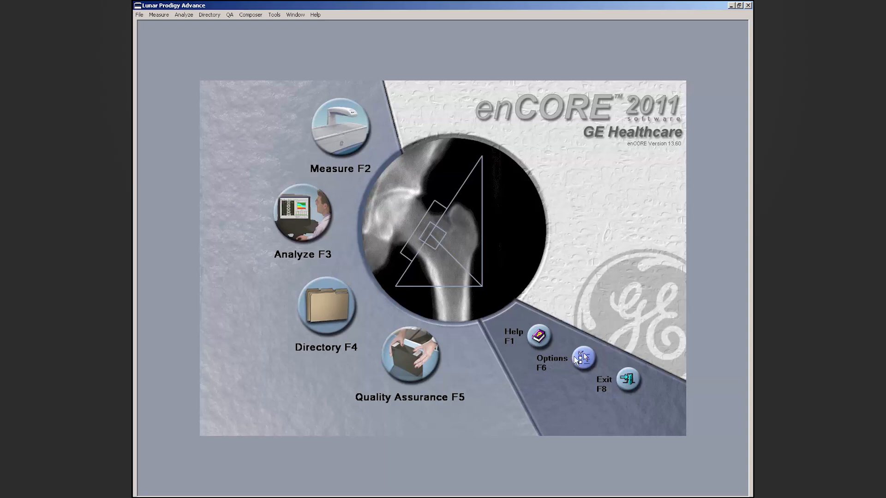
- Enable service mode with the service password and launch the Signal Monitor test
click(583, 357)
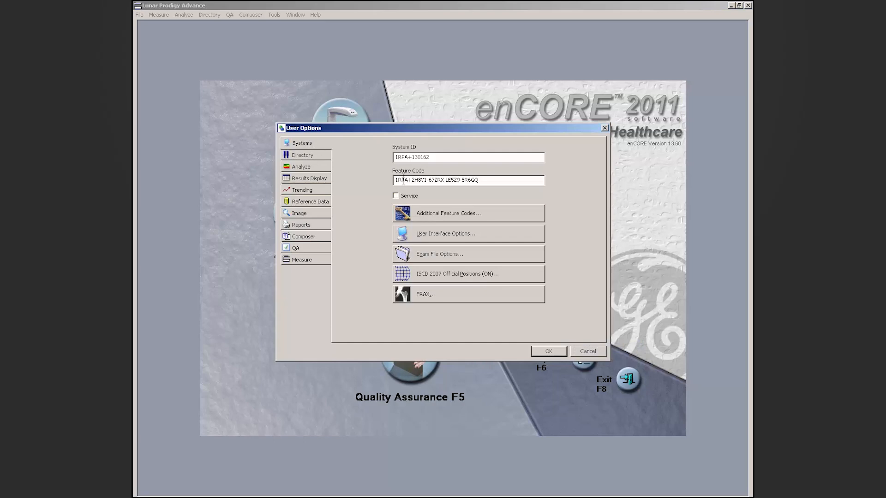
click(395, 196)
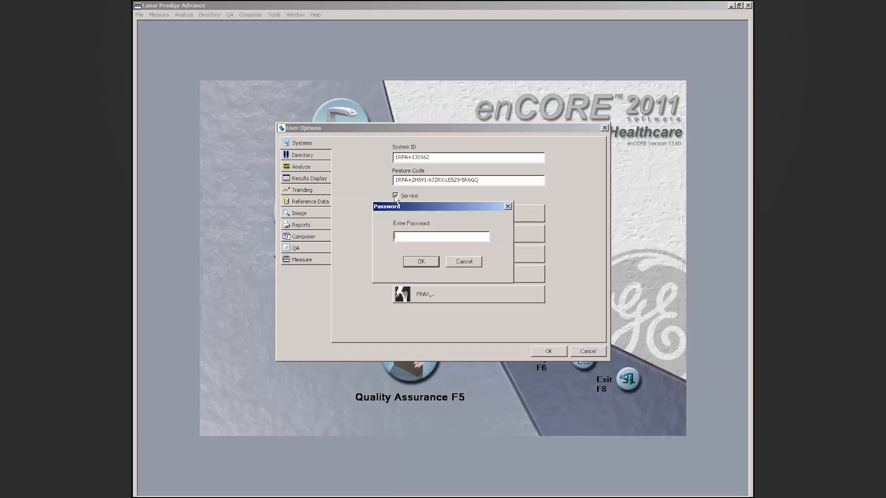
text(password)
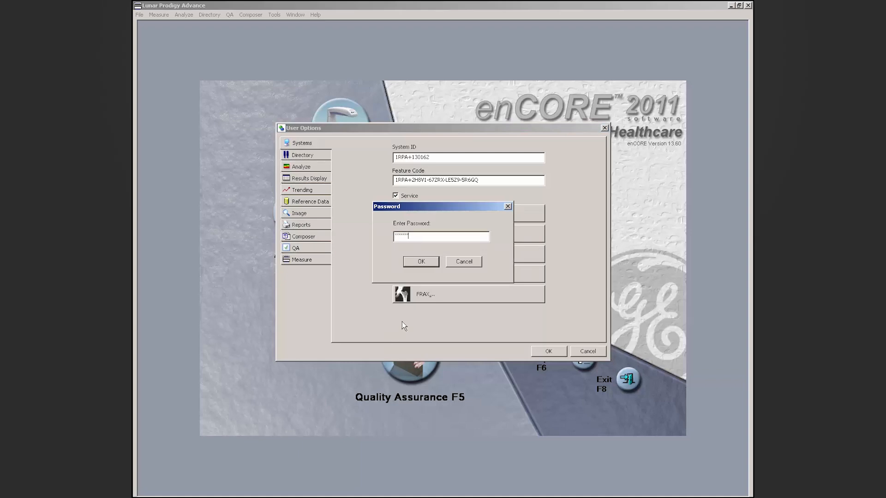
click(420, 261)
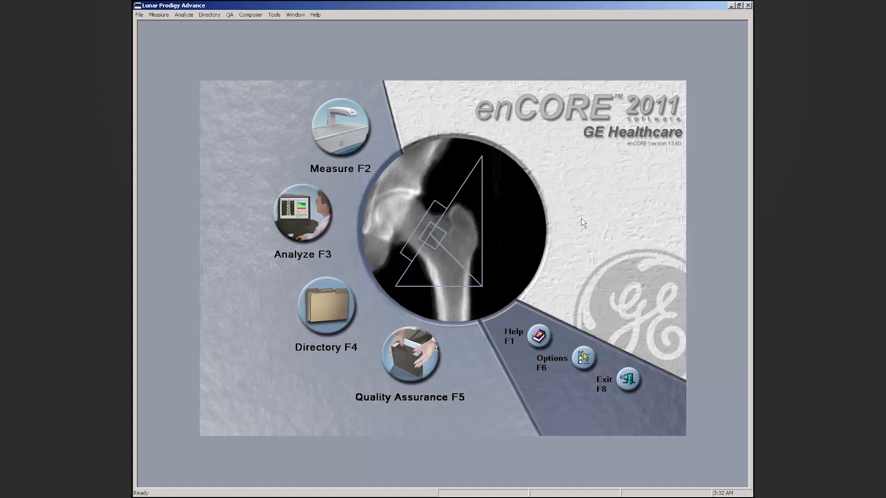
mouse_move(274, 15)
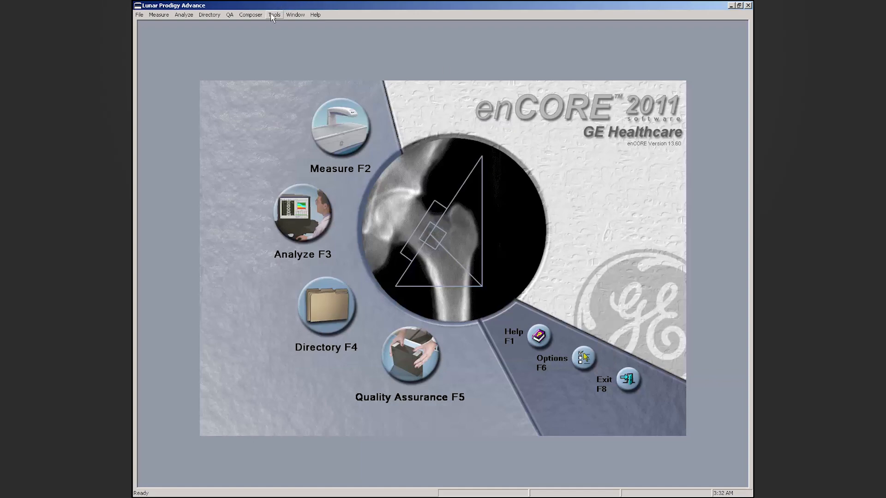
click(275, 14)
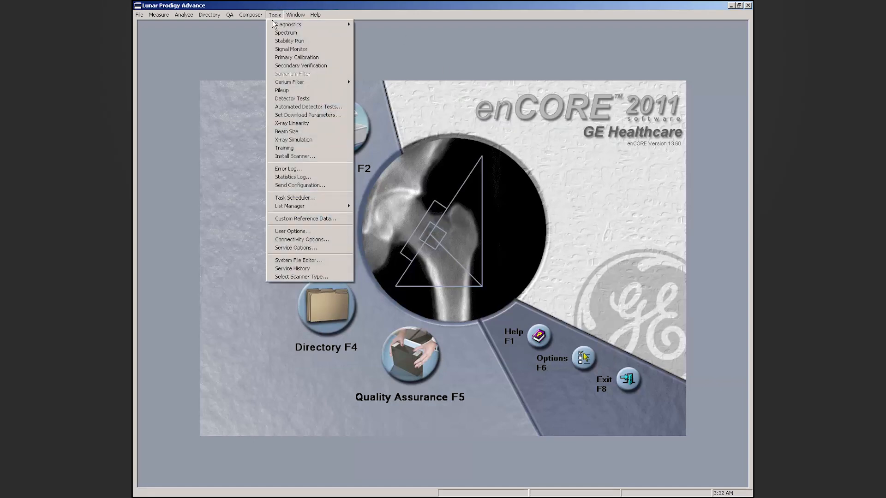
mouse_move(290, 49)
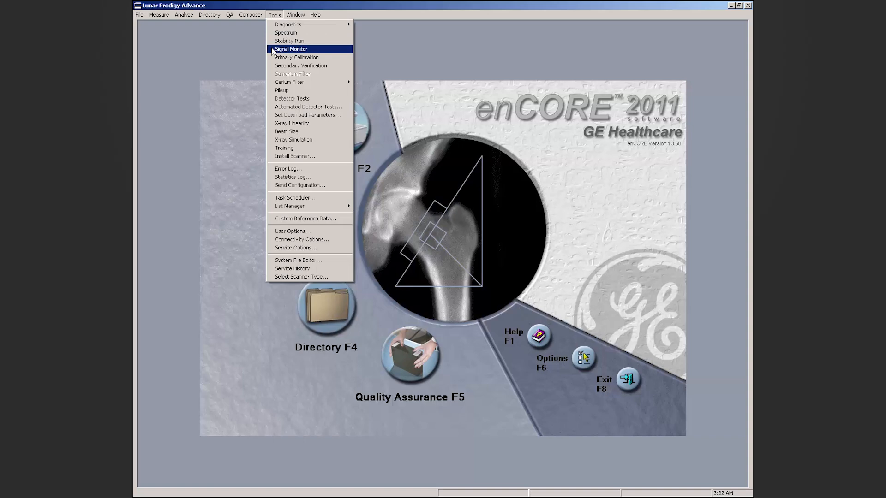
click(291, 50)
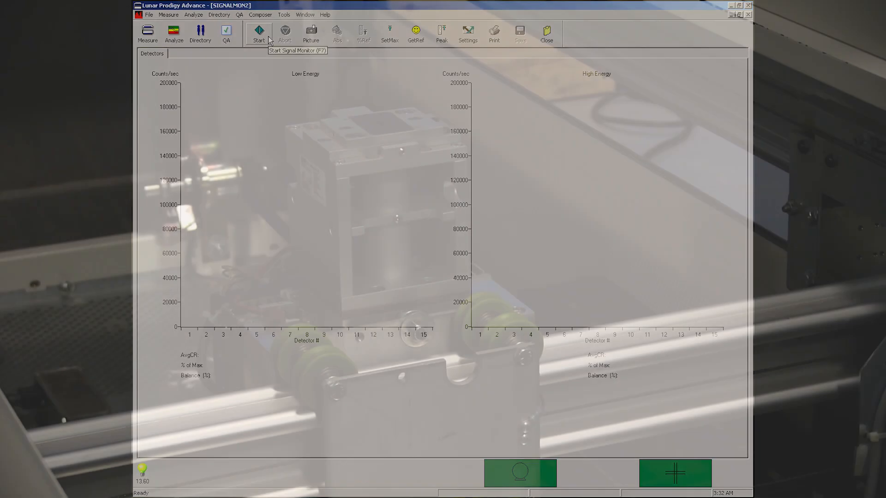
- Run the signal monitor to about 99% max on both detectors, save it, and close
click(259, 33)
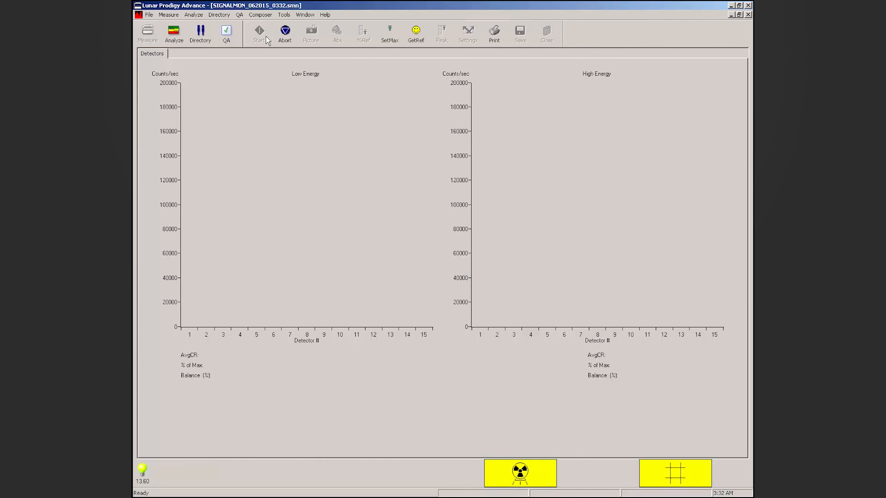
click(259, 32)
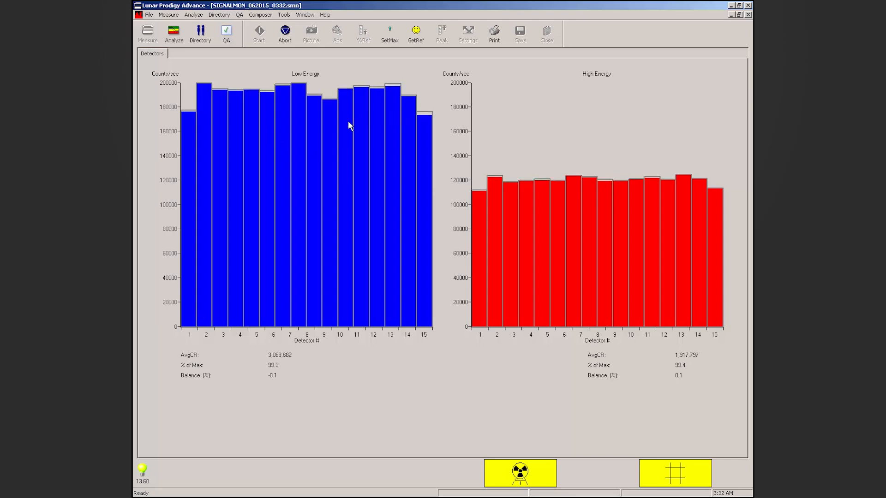
mouse_move(282, 121)
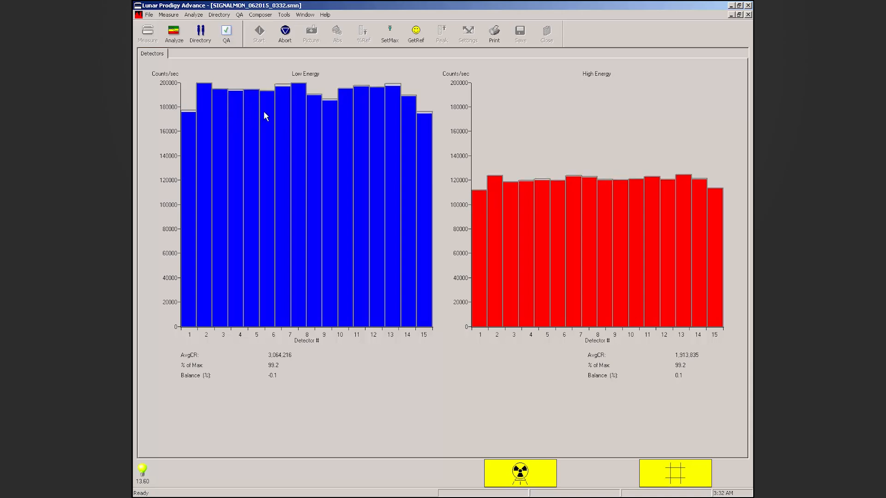
mouse_move(277, 134)
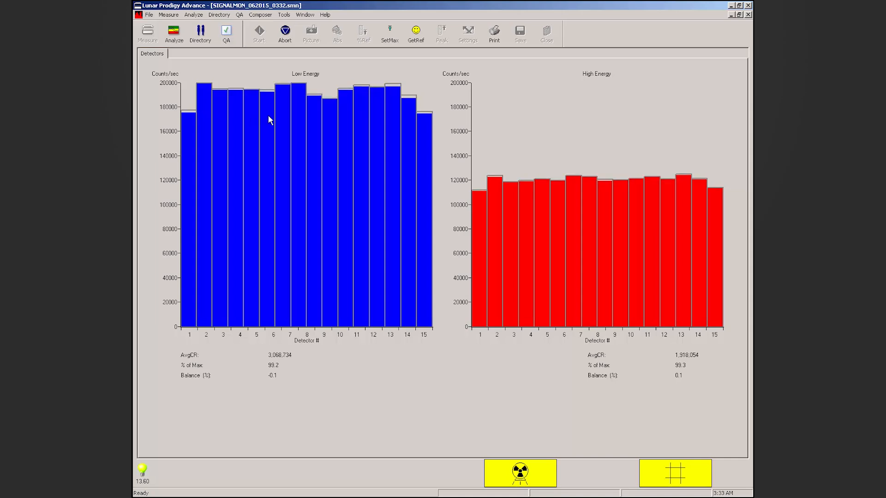
mouse_move(285, 31)
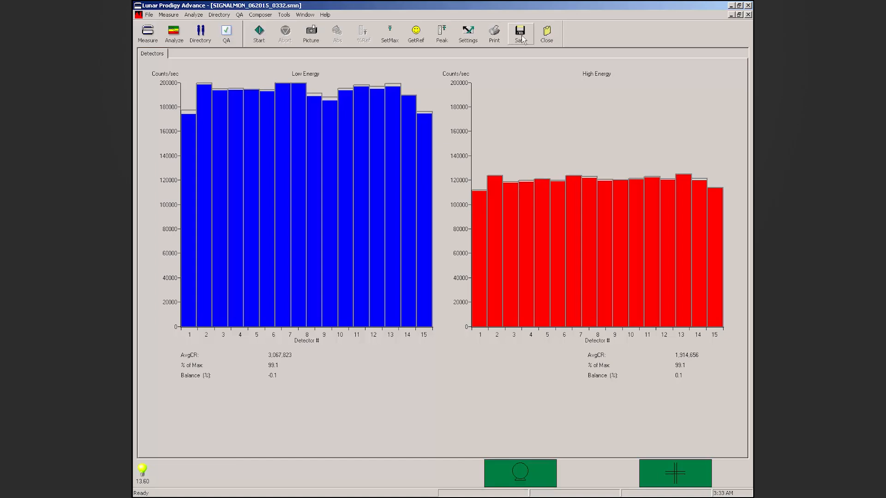
click(519, 30)
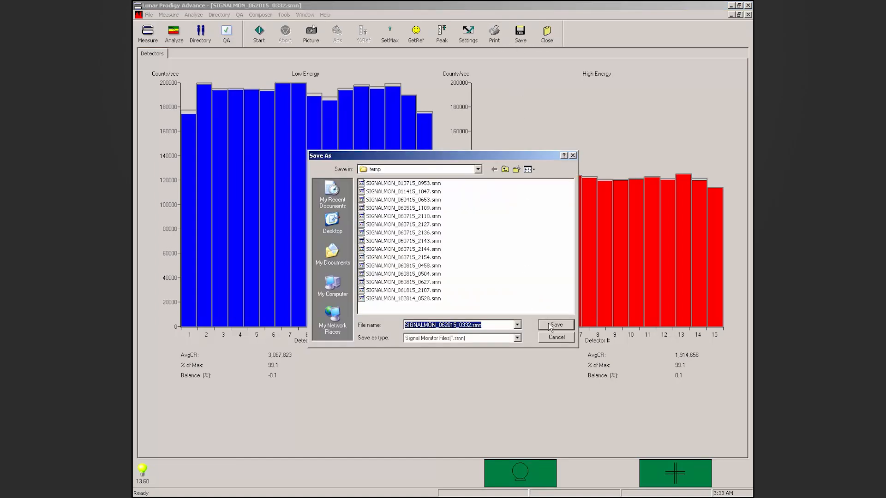
click(554, 325)
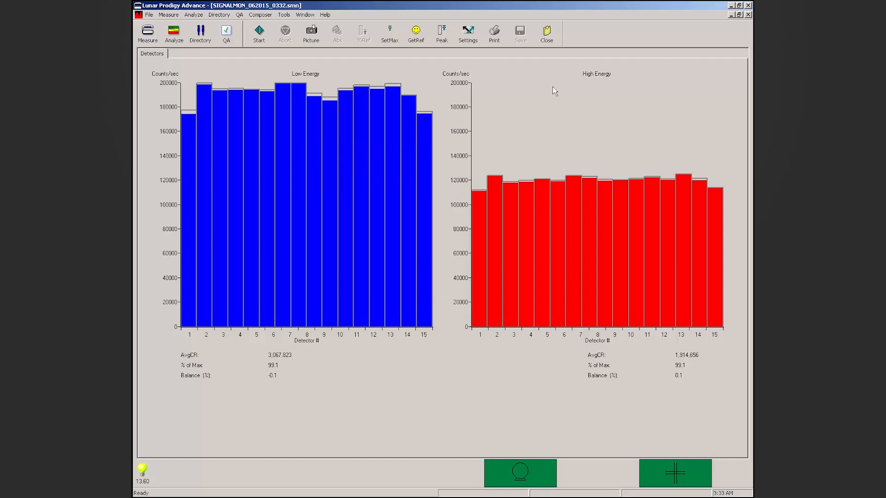
click(546, 31)
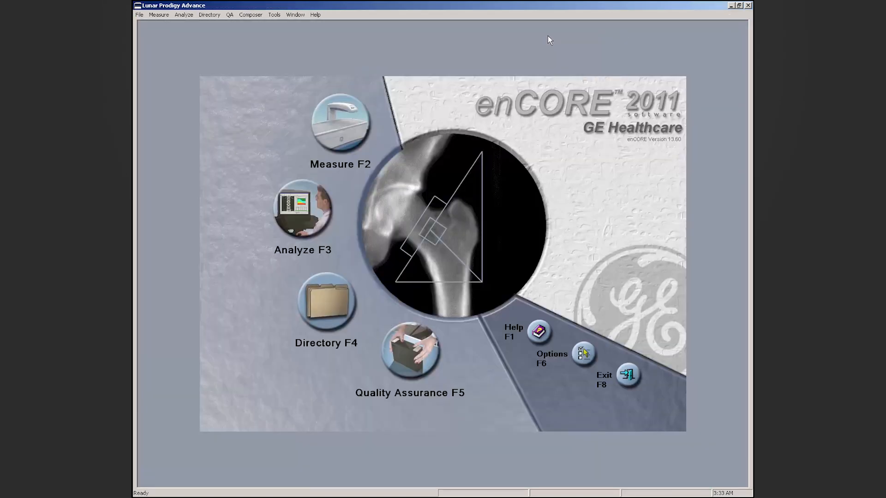
mouse_move(428, 90)
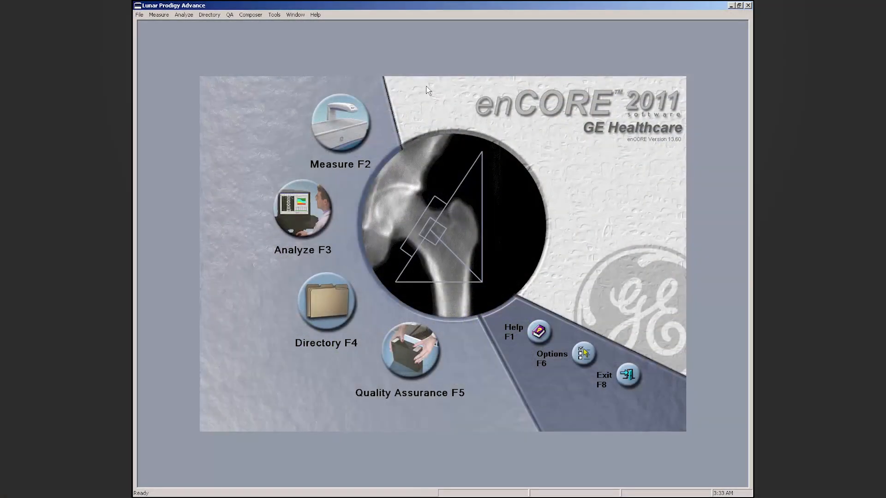
- Launch the X-ray Alignment Aid from the Tools diagnostics menu
click(274, 15)
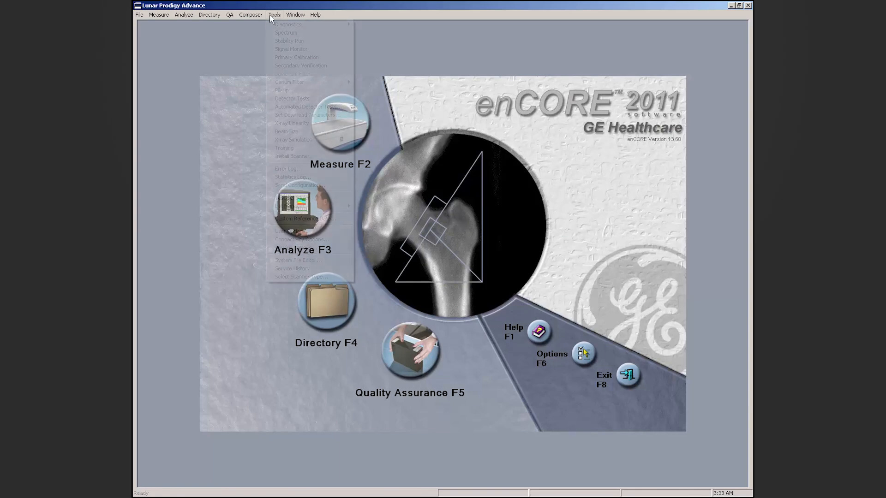
click(274, 15)
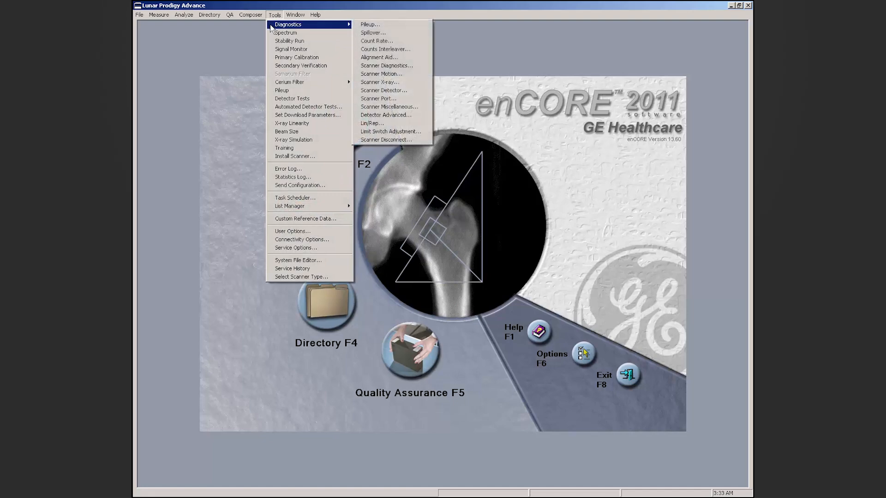
mouse_move(385, 49)
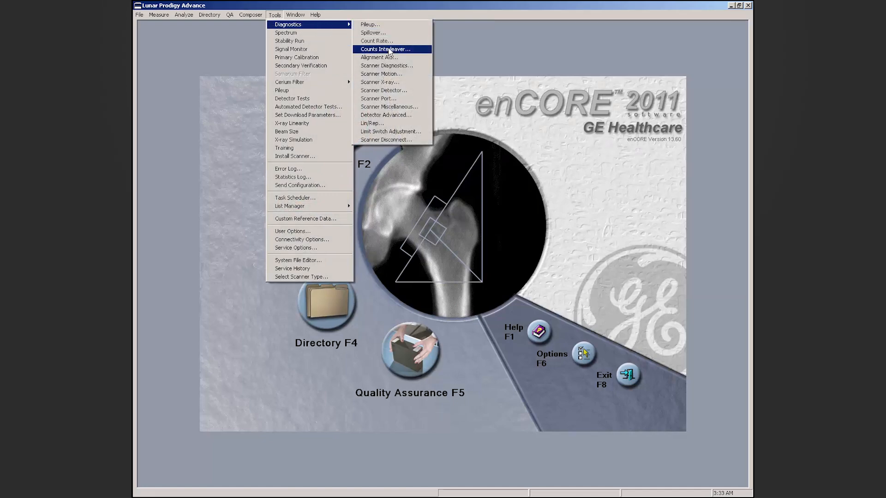
mouse_move(379, 57)
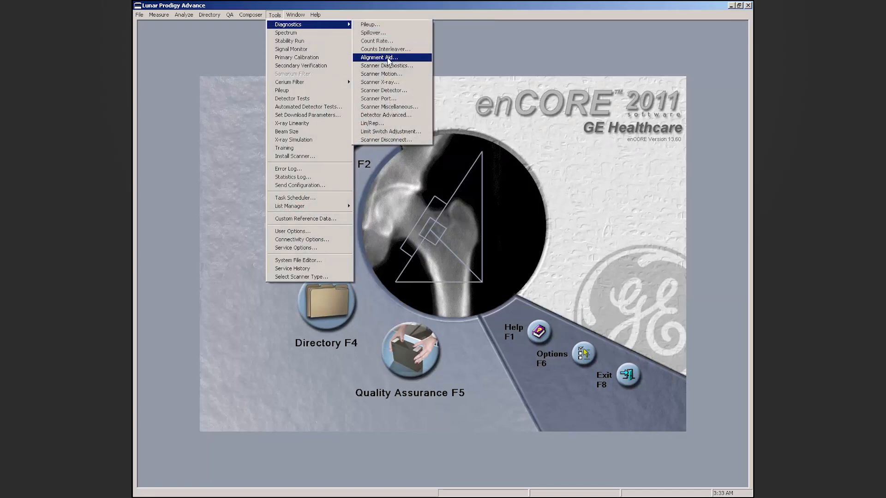
click(378, 57)
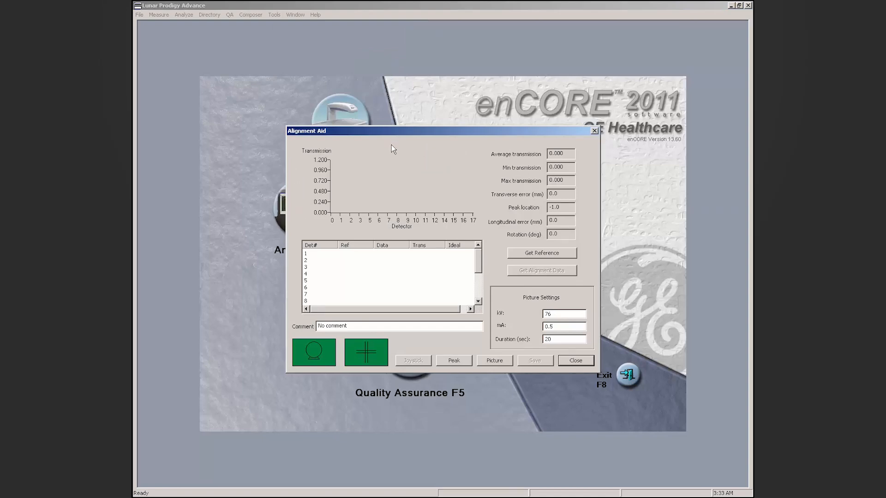
mouse_move(536, 257)
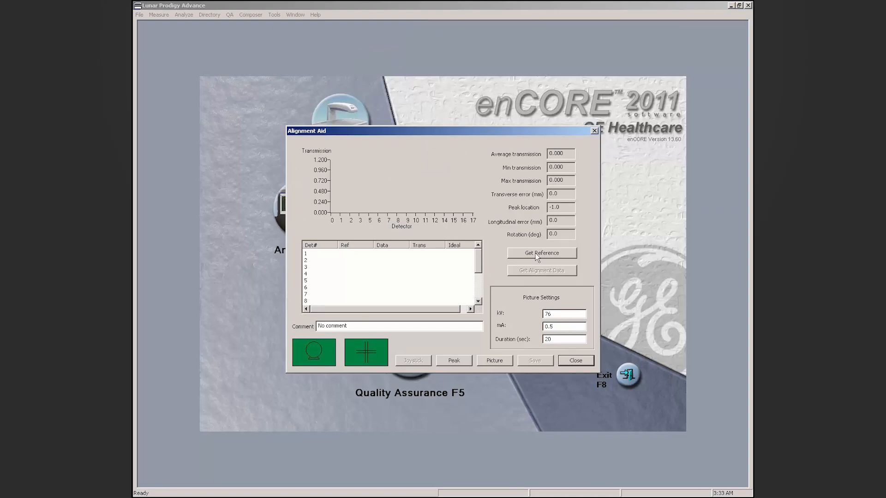
- Collect detector reference counts, acknowledging the alignment aperture warning
click(541, 253)
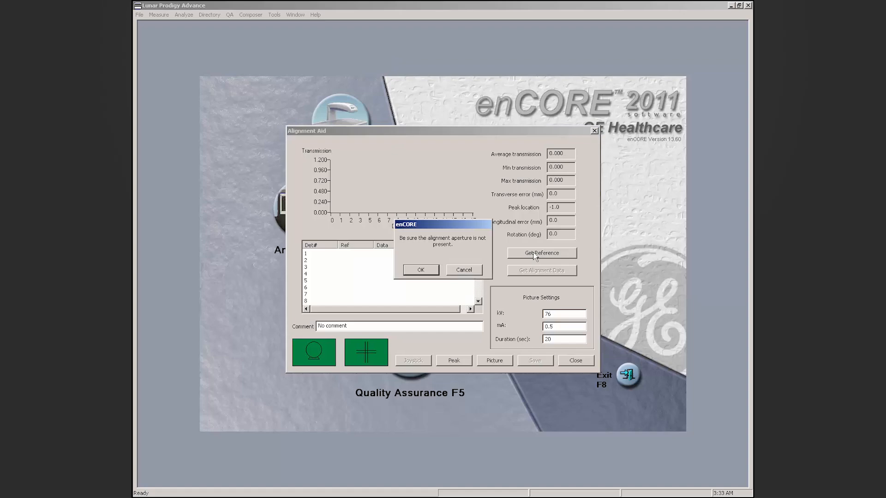
mouse_move(466, 252)
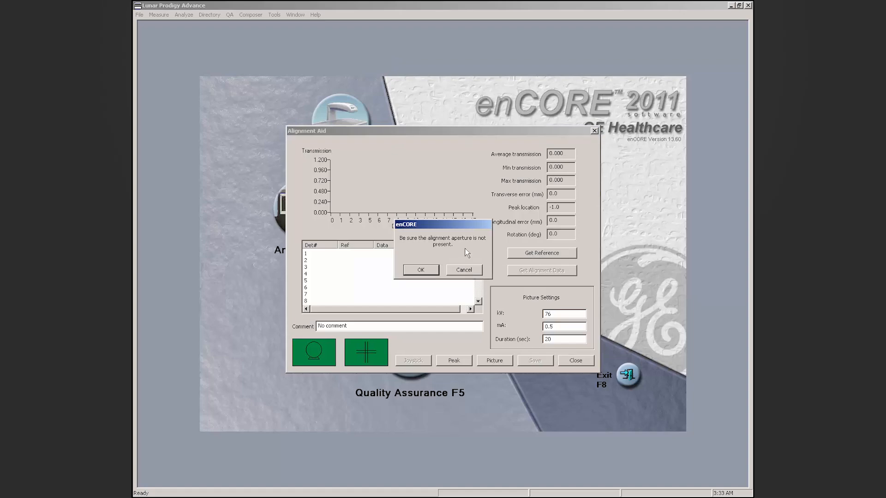
click(420, 269)
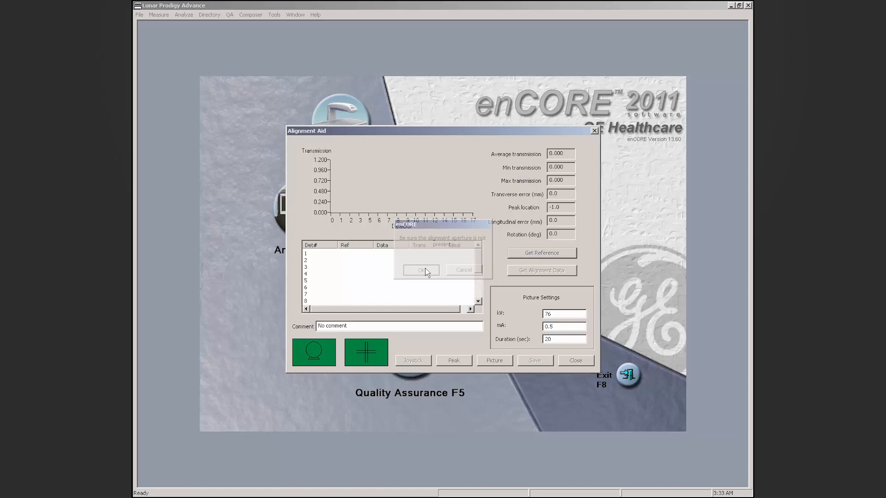
click(421, 270)
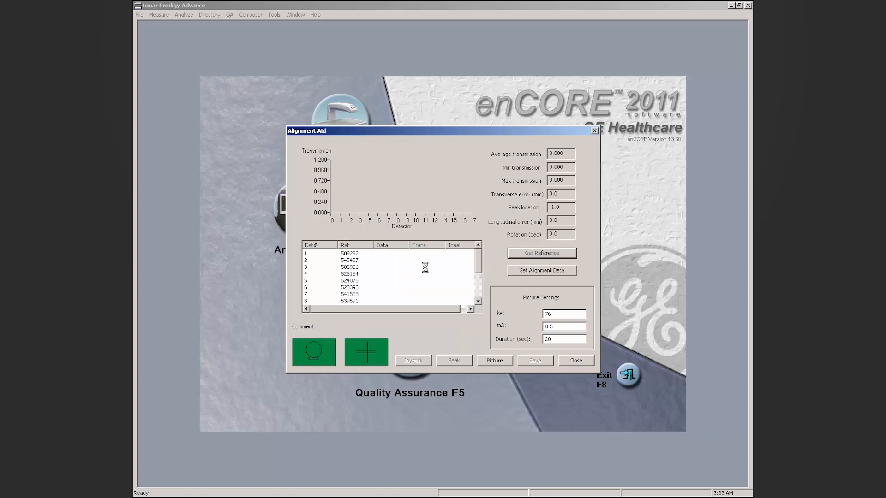
mouse_move(366, 257)
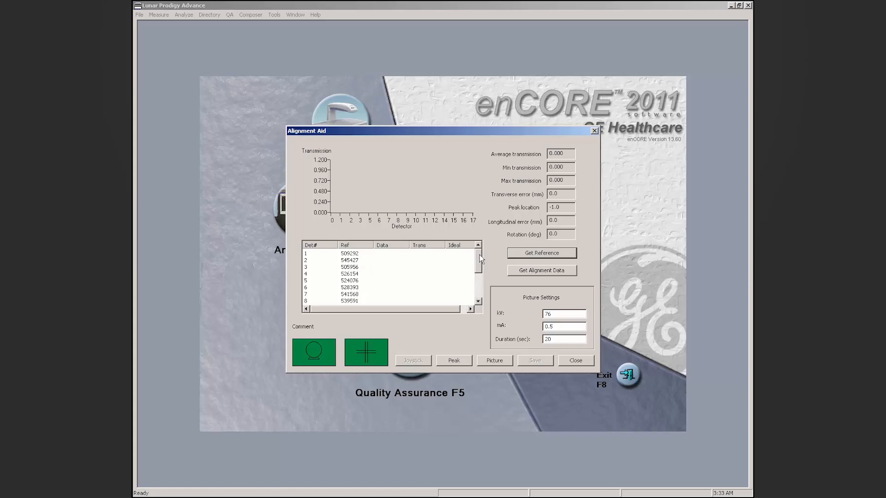
mouse_move(415, 263)
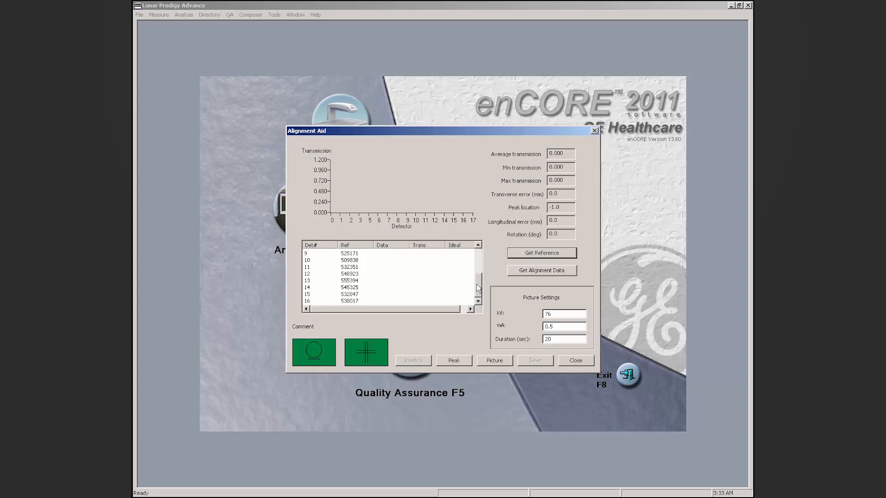
mouse_move(394, 294)
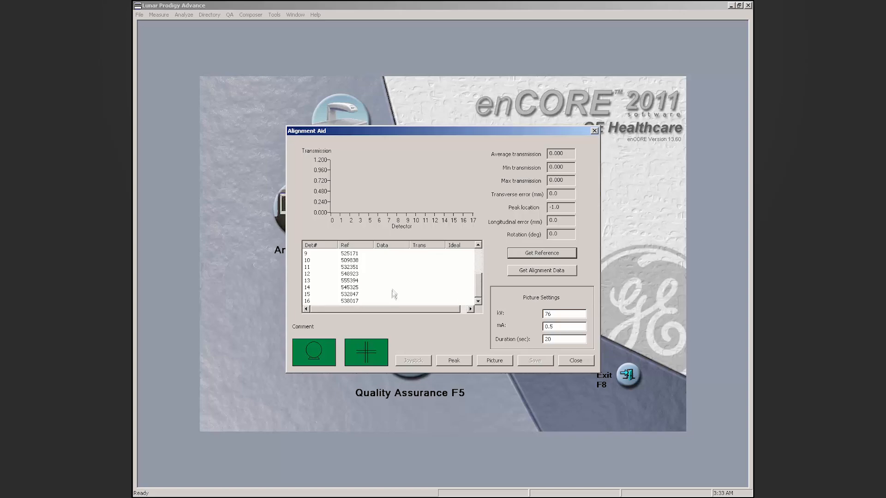
mouse_move(452, 203)
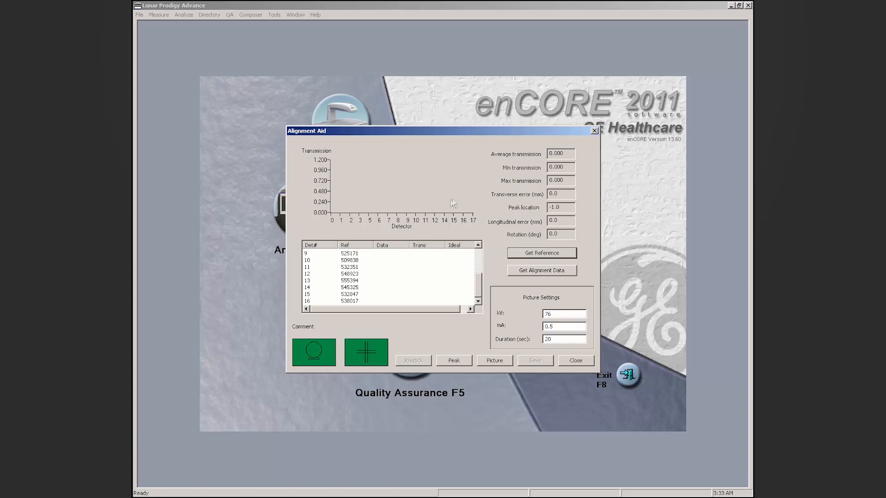
mouse_move(523, 274)
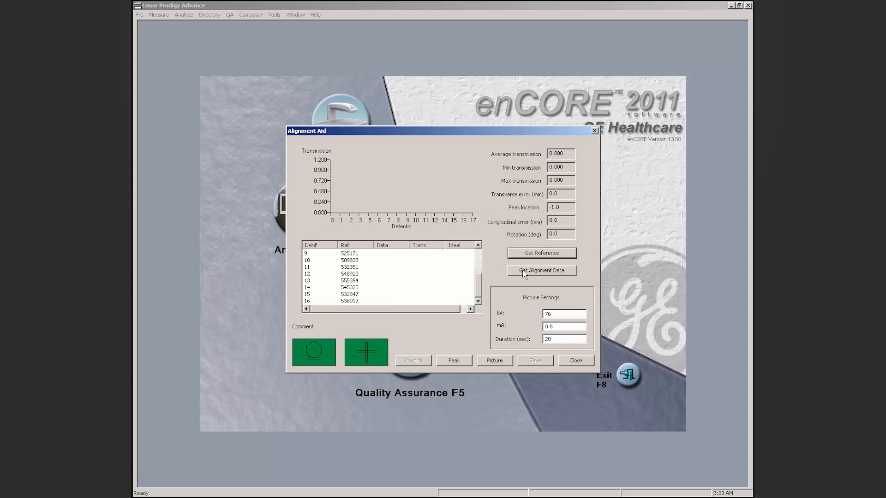
- Gather alignment data (0.913 transmission, 0.8 mm transverse, 0.1 mm longitudinal) and close Alignment Aid
click(540, 271)
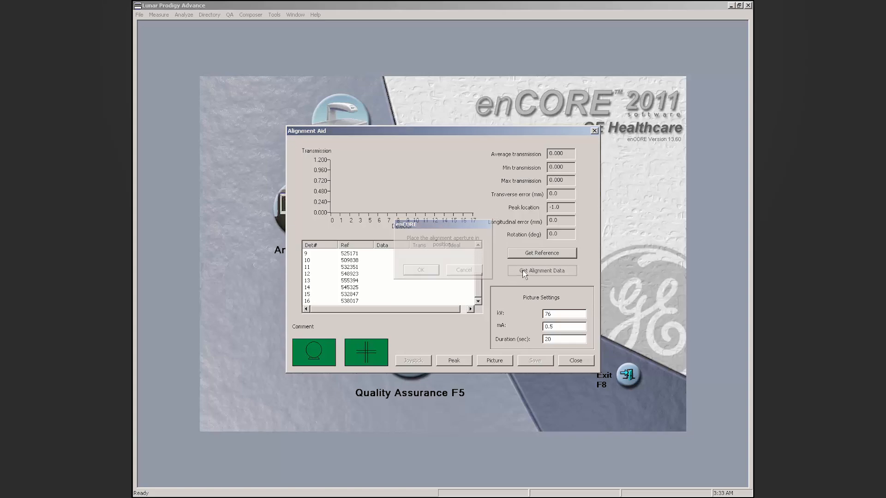
click(540, 270)
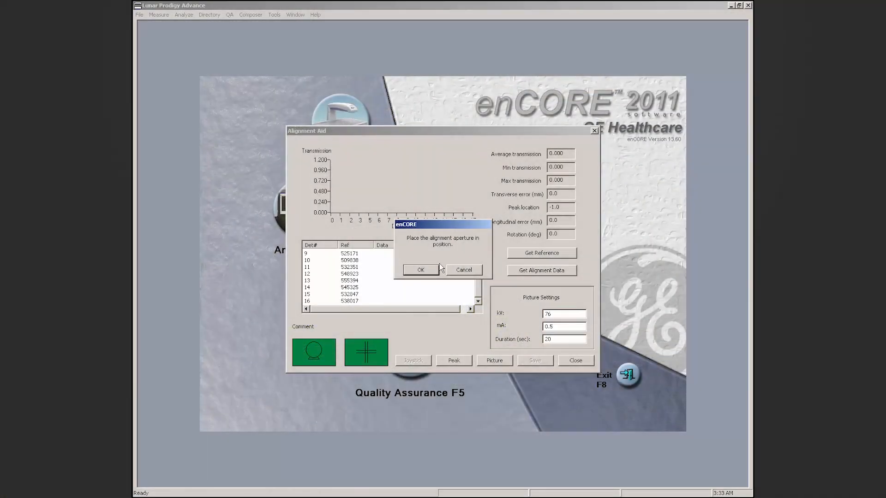
click(421, 269)
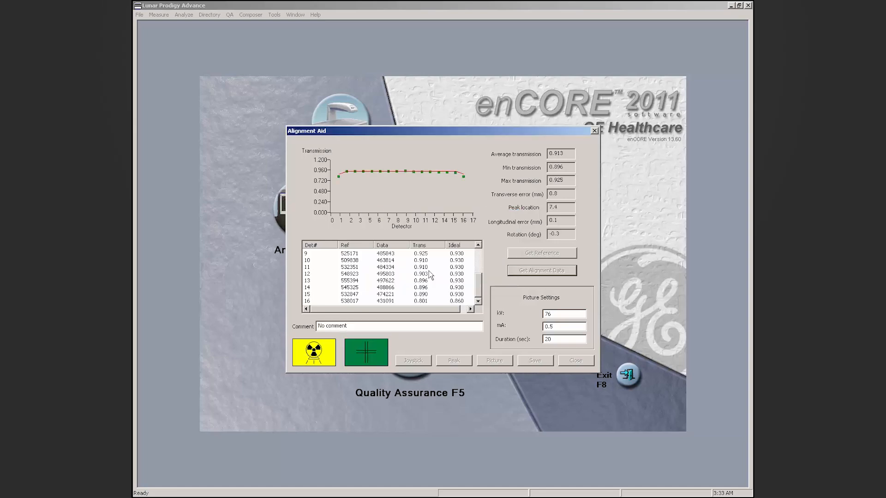
click(314, 352)
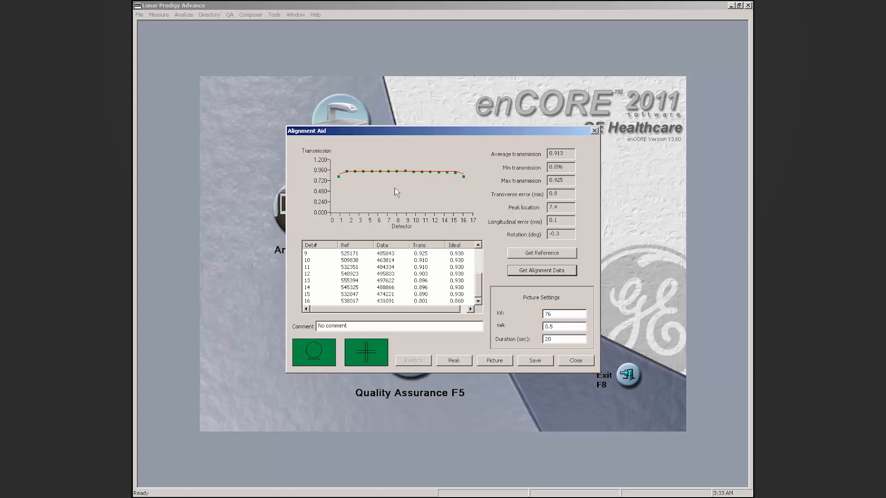
mouse_move(349, 176)
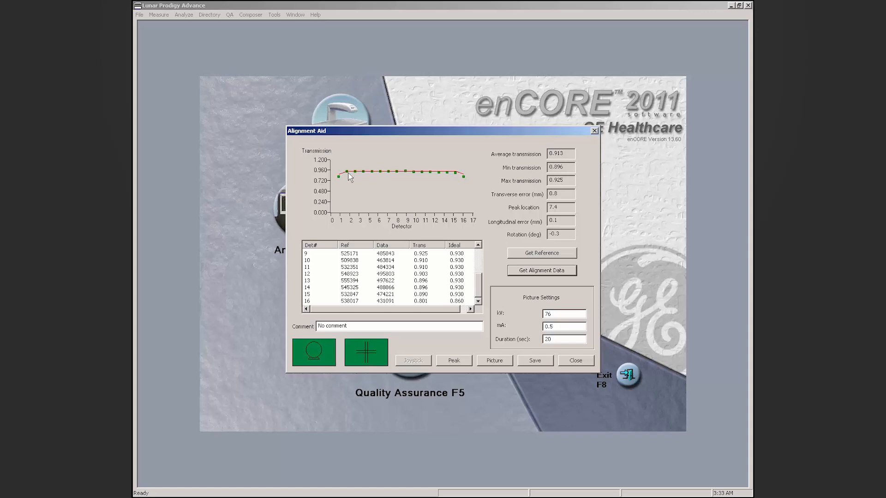
mouse_move(415, 176)
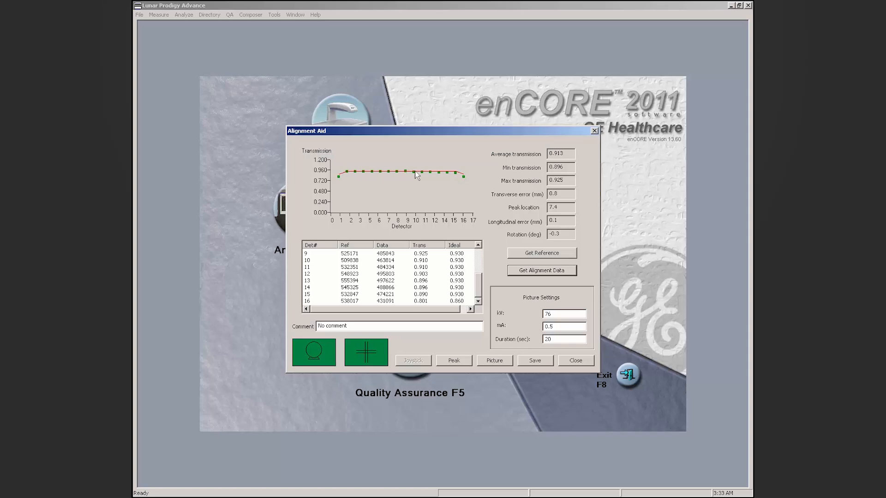
mouse_move(458, 176)
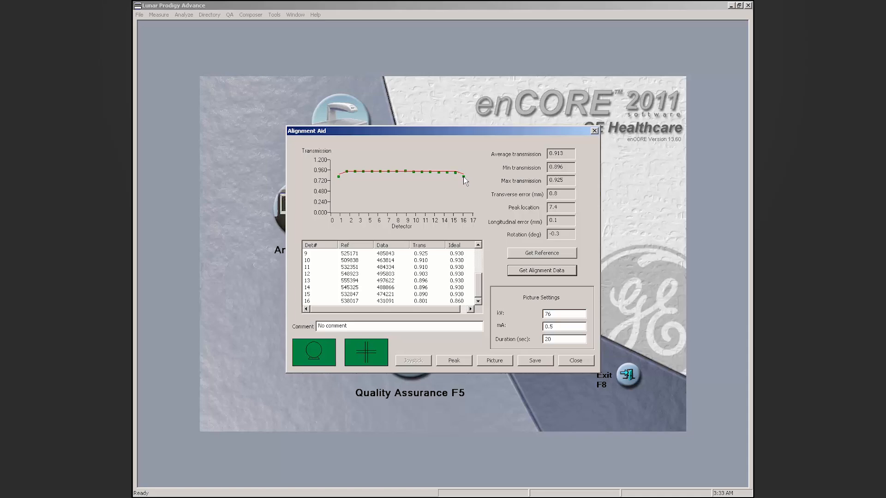
mouse_move(340, 181)
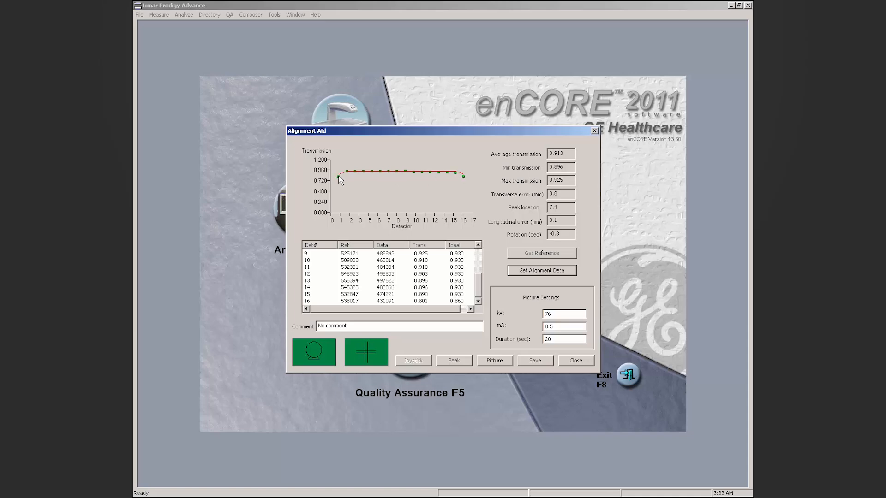
mouse_move(454, 186)
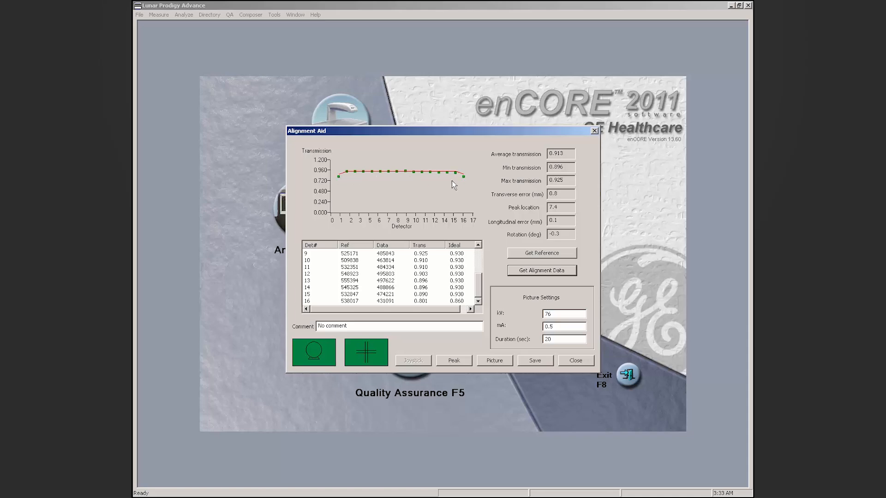
mouse_move(513, 201)
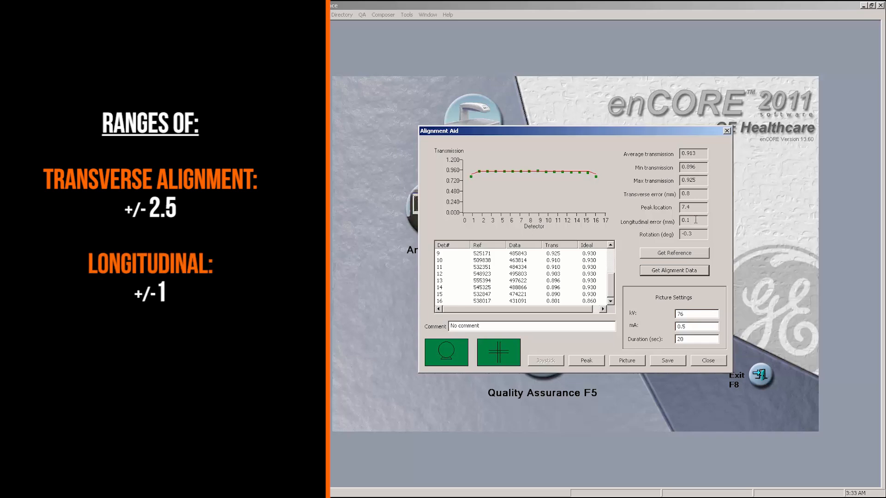
mouse_move(668, 241)
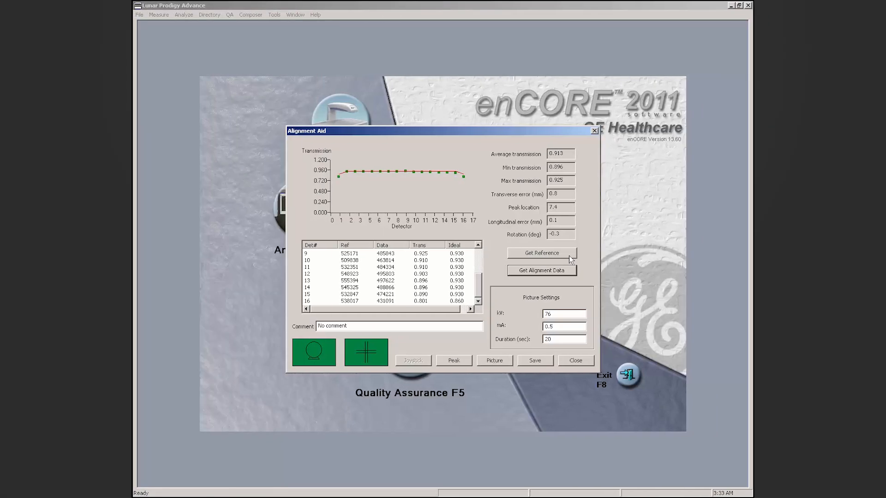
mouse_move(527, 362)
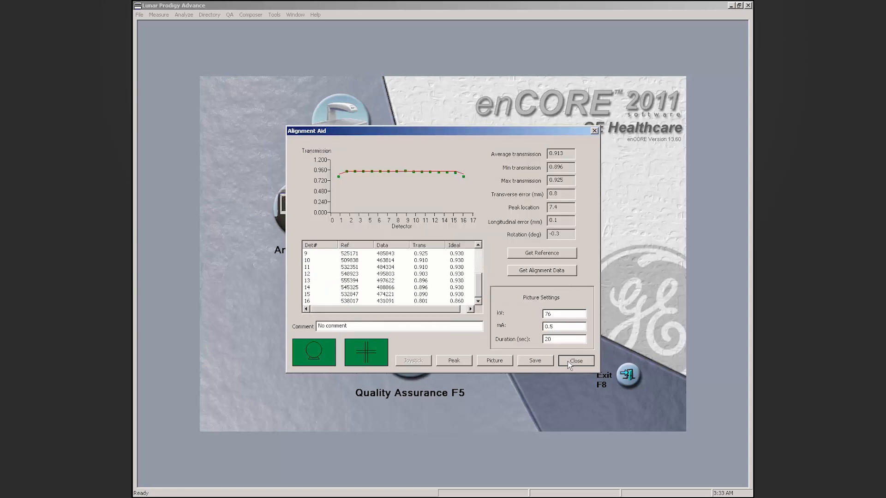
click(576, 360)
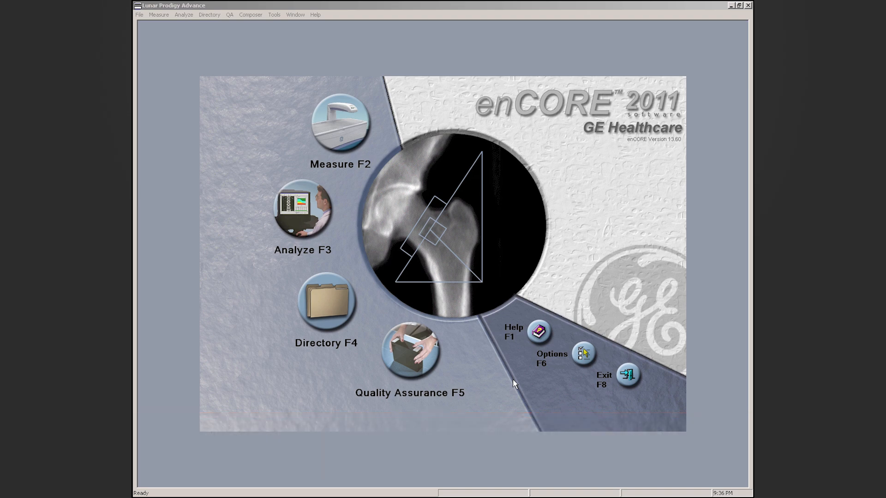
- Open the scanner tools list from the enCORE start screen
click(275, 14)
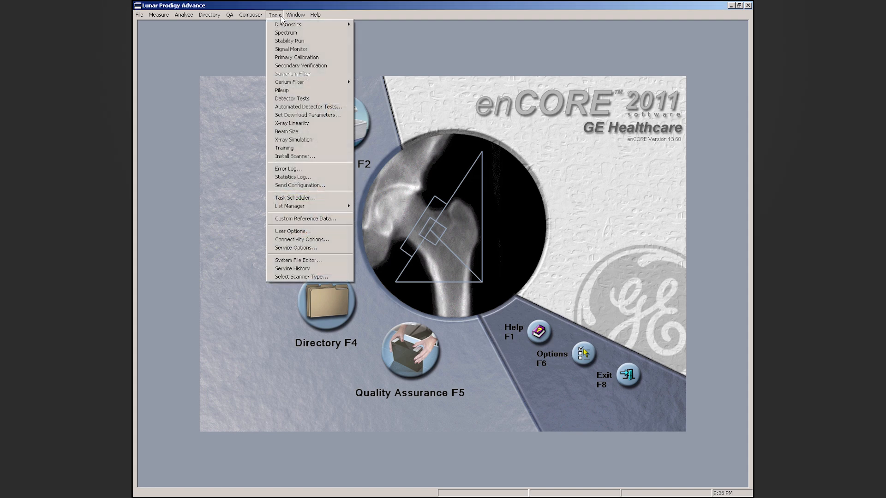
mouse_move(288, 25)
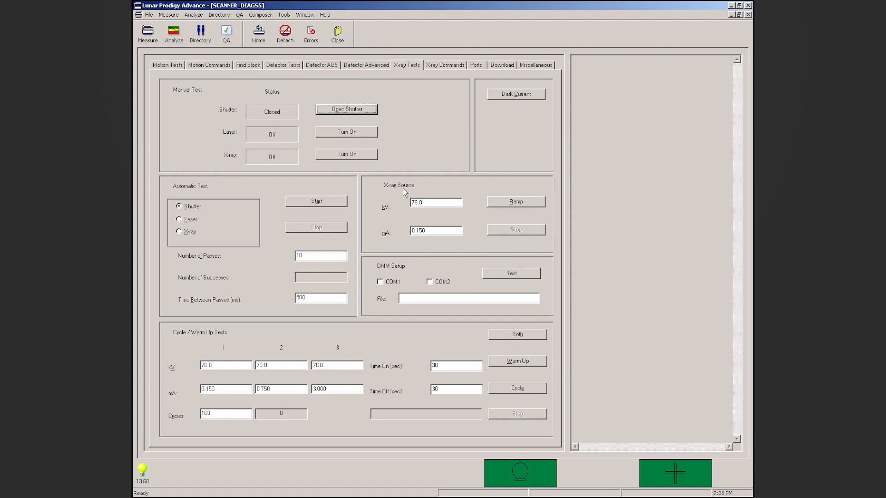
mouse_move(397, 213)
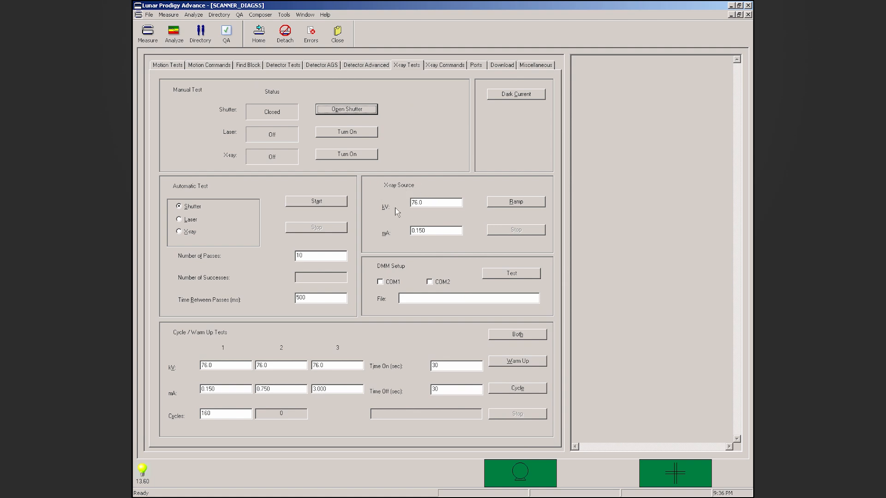
mouse_move(401, 233)
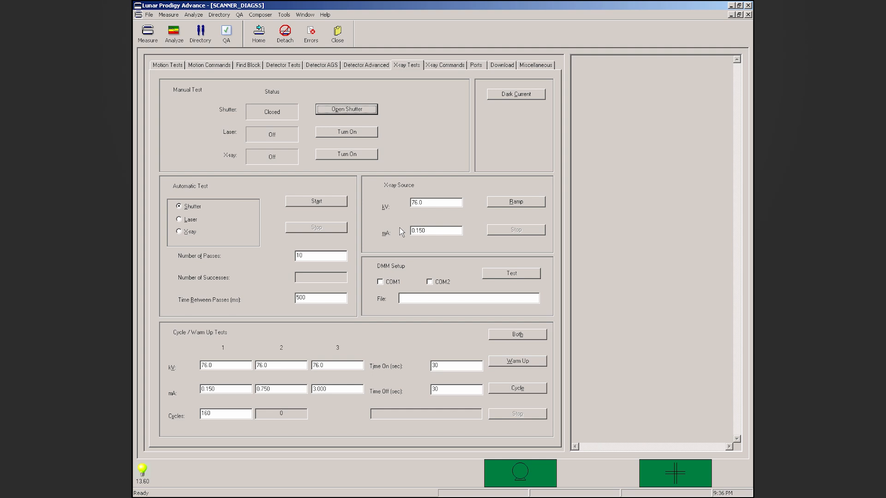
mouse_move(452, 239)
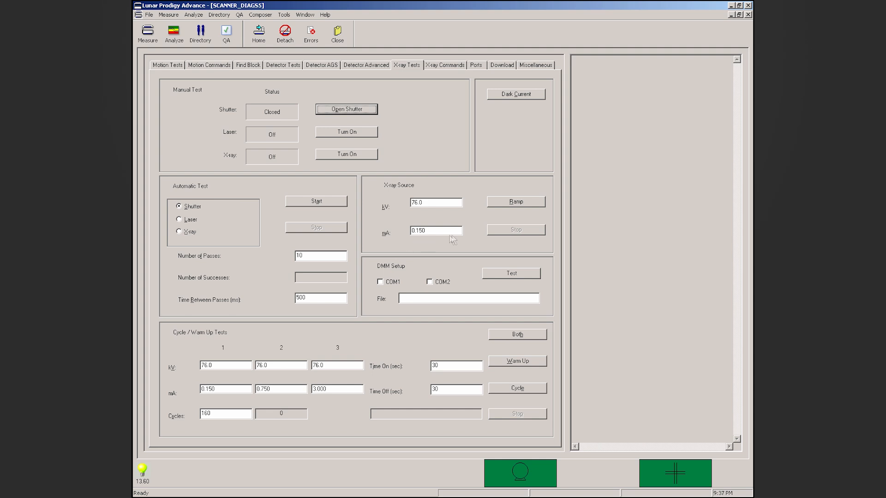
mouse_move(506, 207)
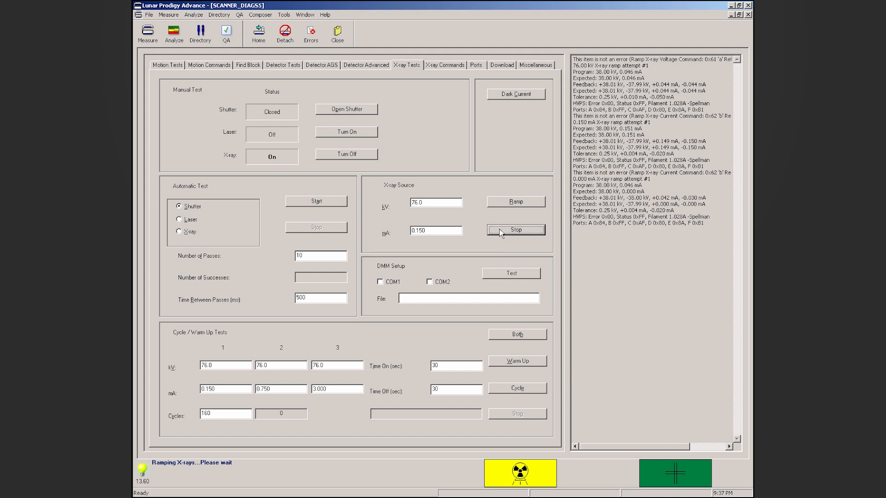
- Stop the 76 kV, 0.150 mA X-ray ramp once the log shows feedback in tolerance
click(515, 230)
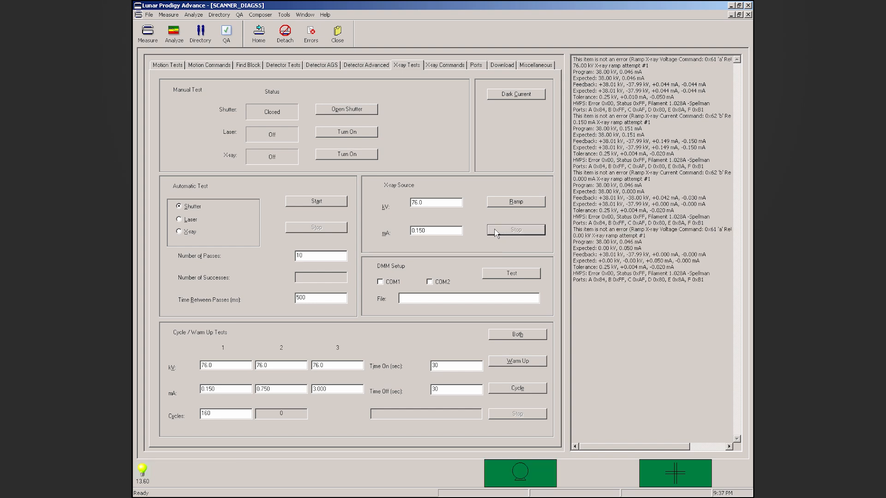
- Set the tube current to 0.750 mA and ramp the X-rays at 76 kV
click(435, 231)
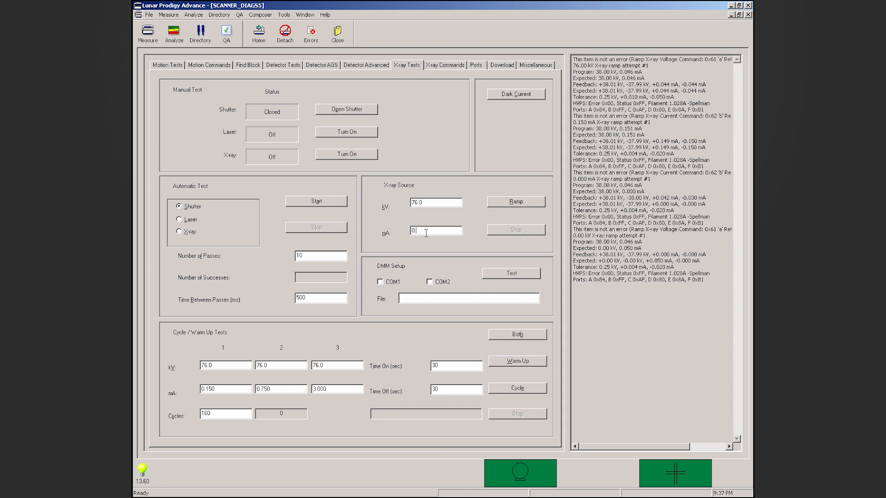
text(0.750)
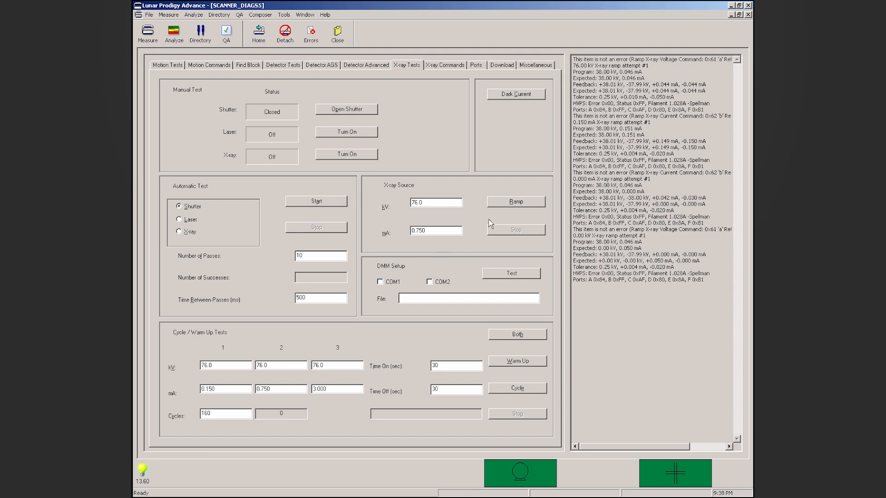
click(515, 202)
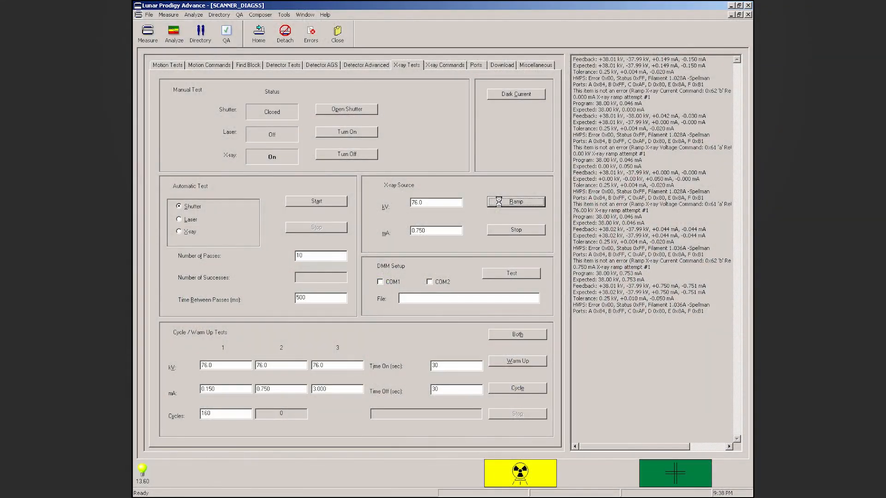
- Stop the 0.750 mA X-ray ramp and enter 3.0 mA as the tube current
click(515, 202)
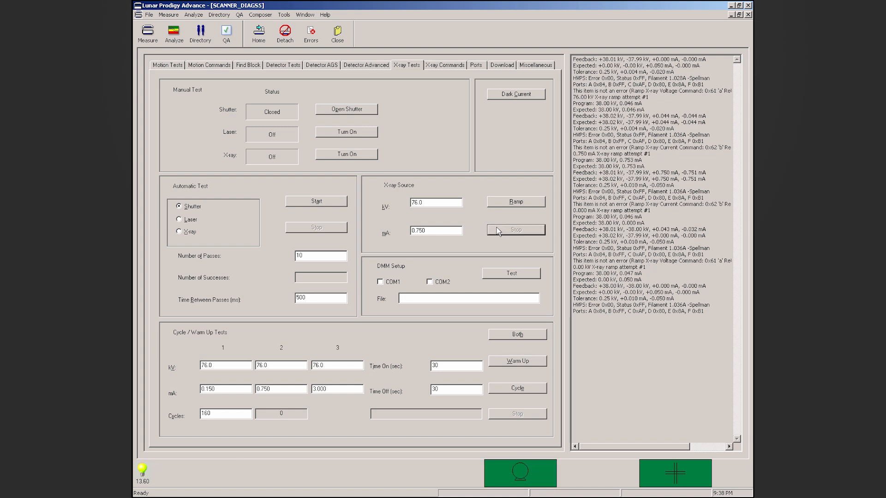
click(436, 230)
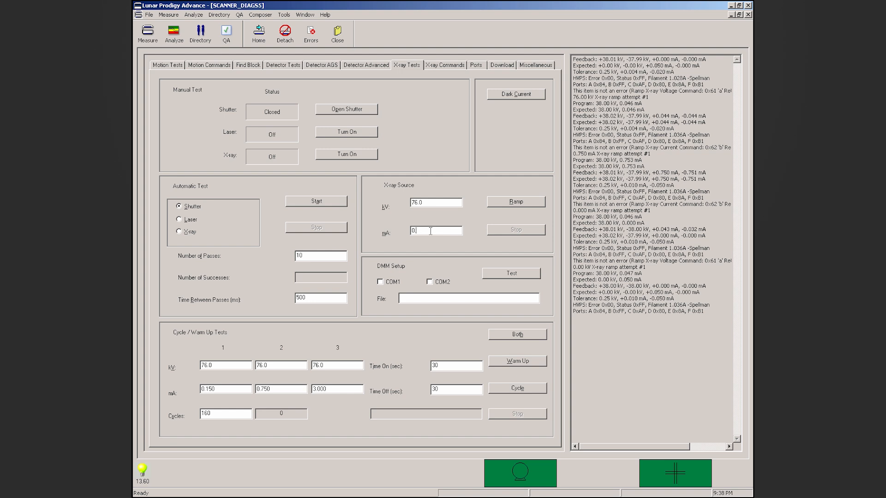
text(3.0)
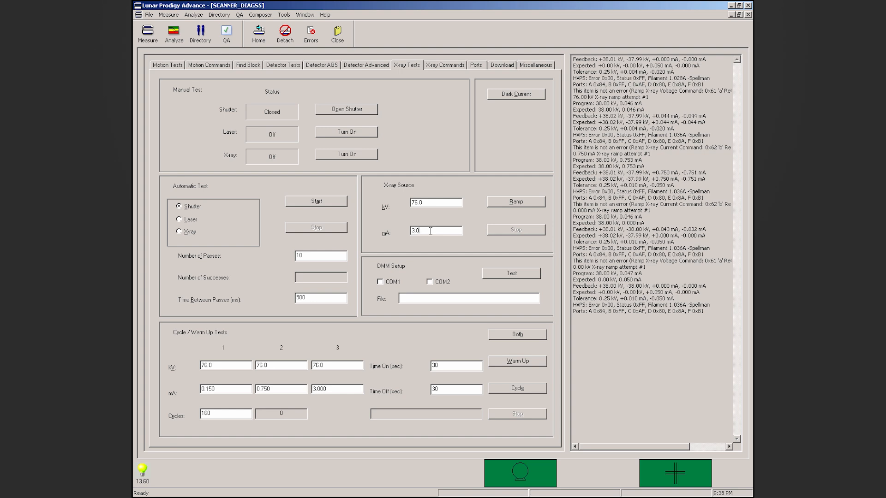